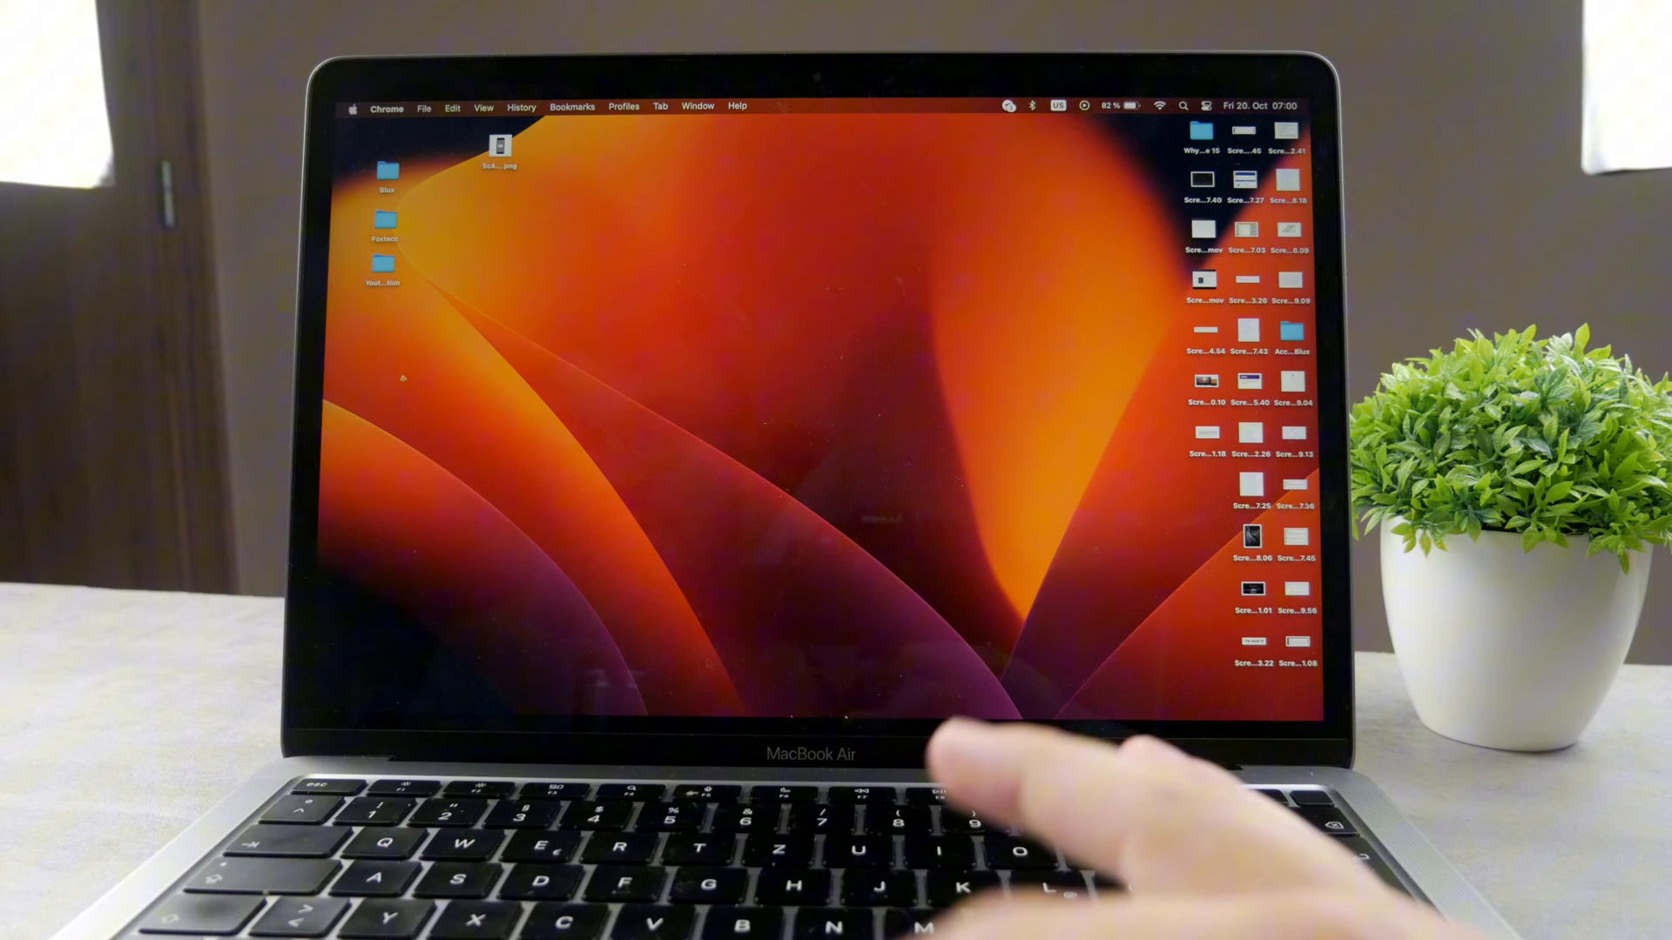
# Open a new Chrome tab from the Dock icon's context menu.
pyautogui.rightClick(1135, 695)
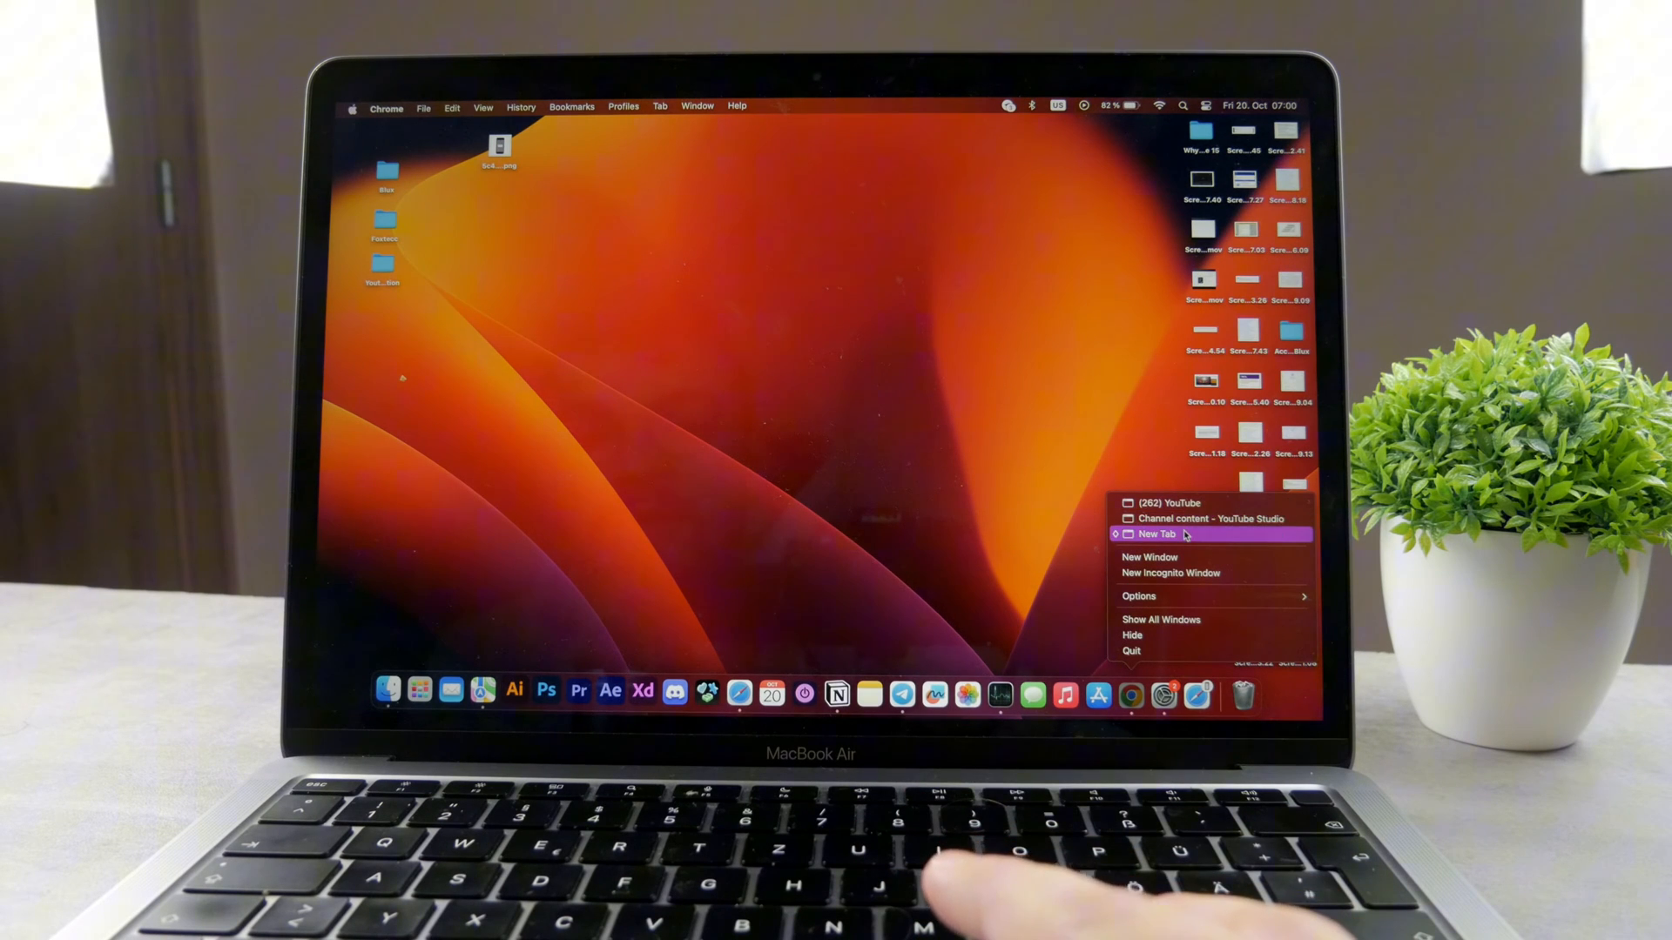
pyautogui.click(1155, 533)
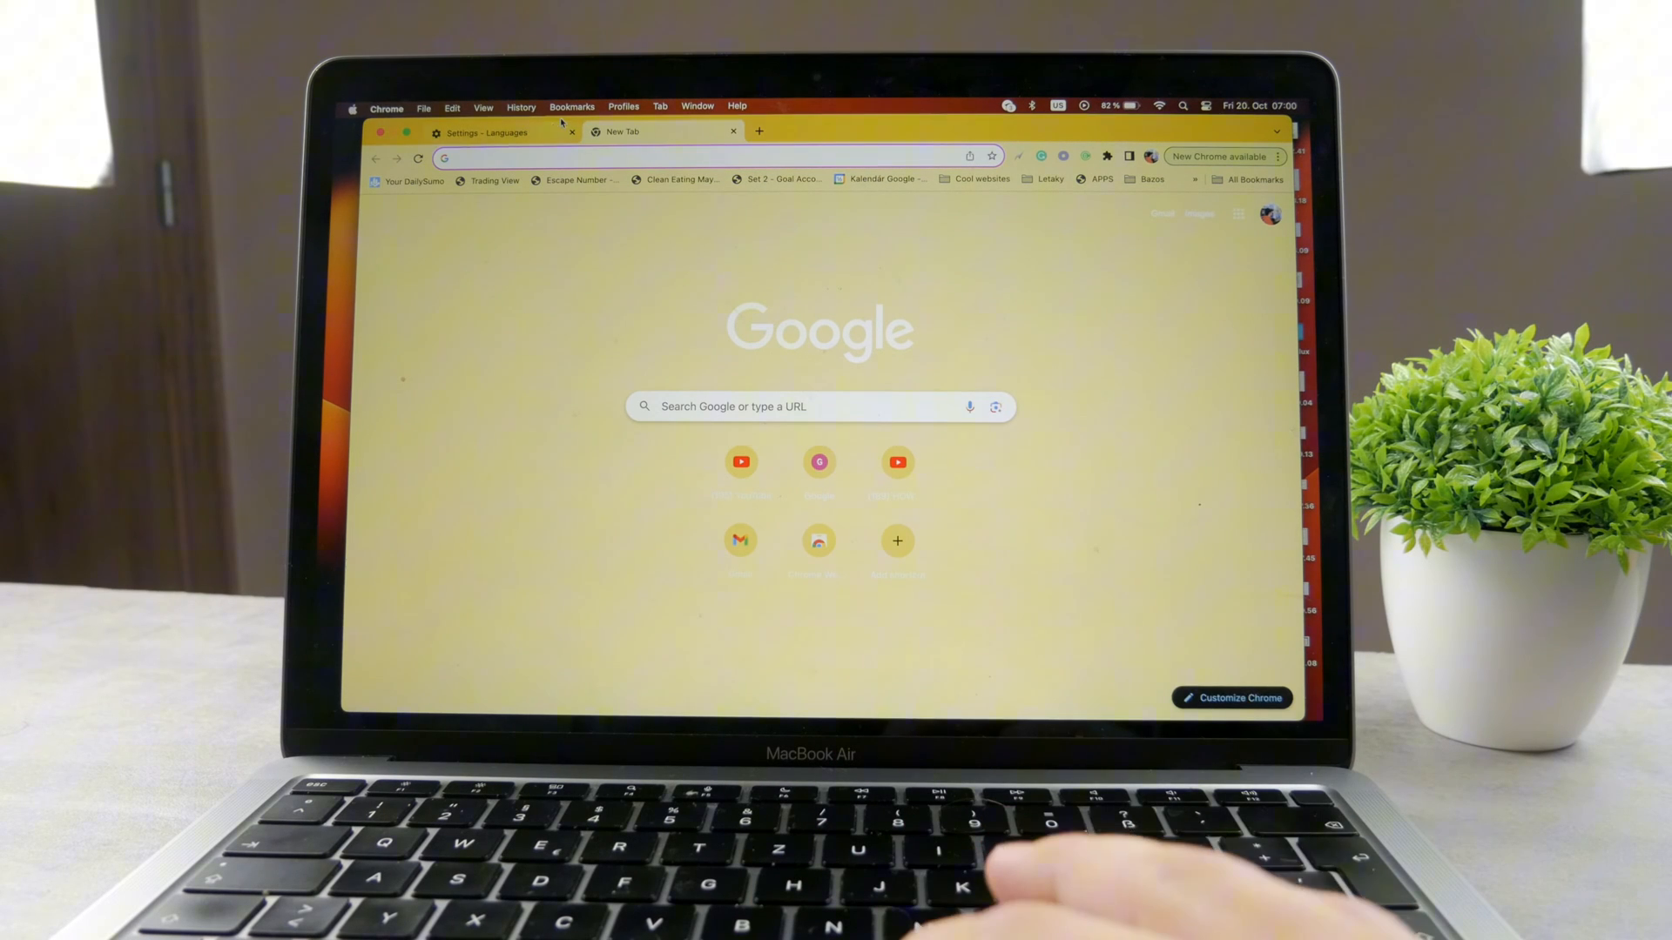
pyautogui.moveTo(621, 132)
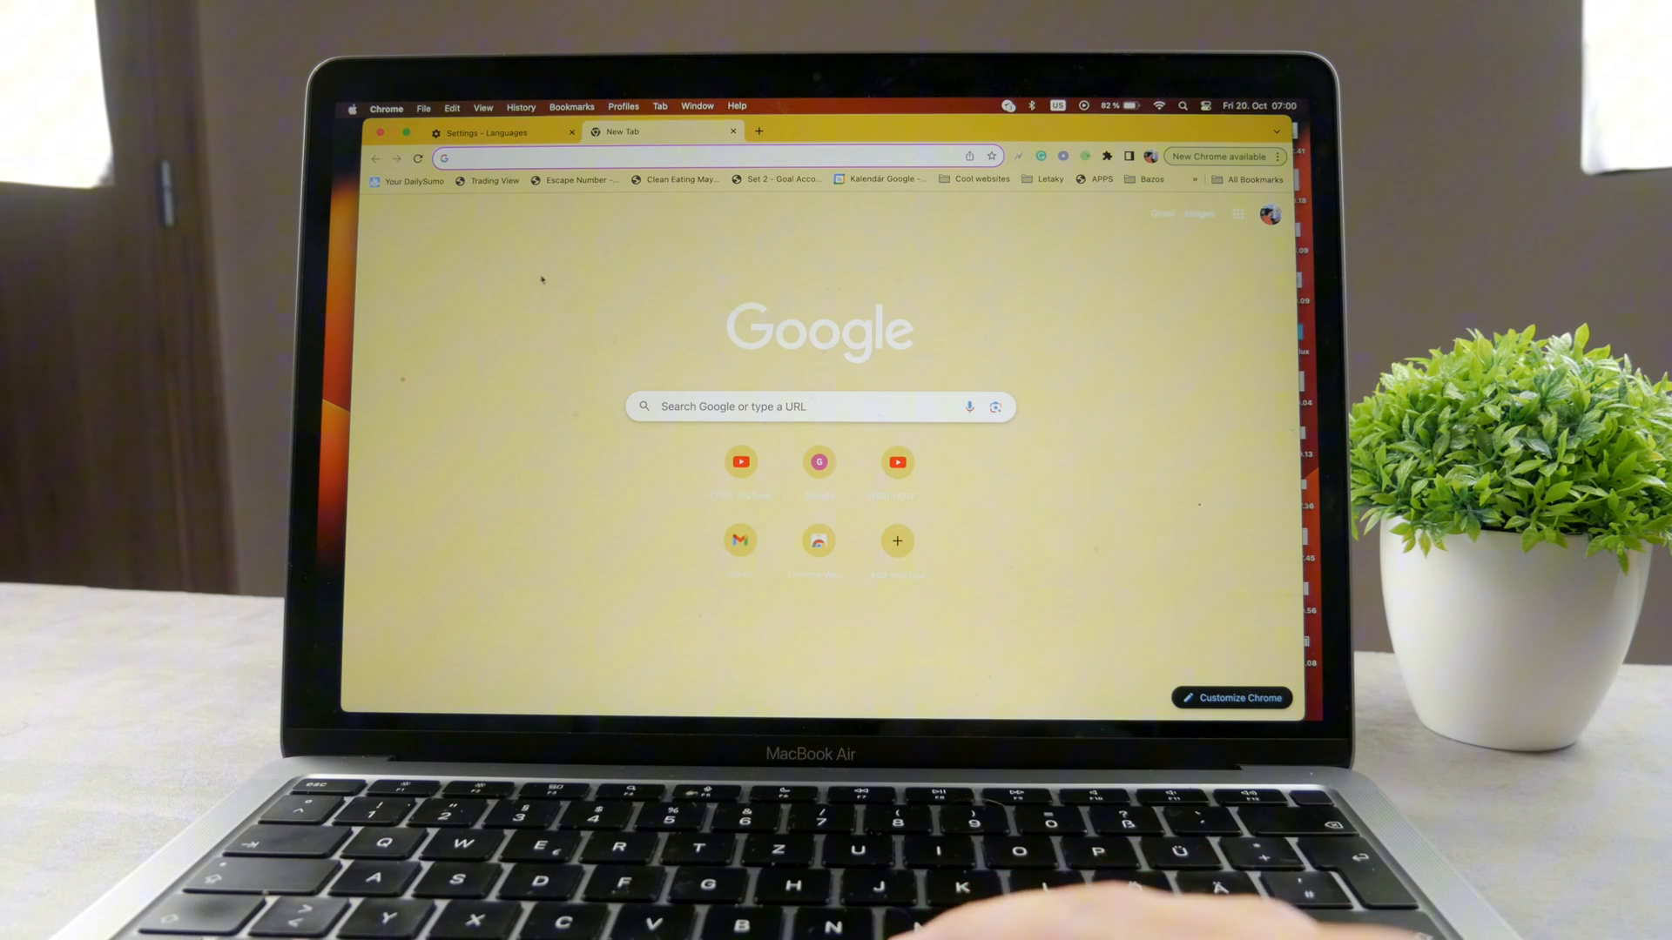
# Open a new incognito window from the File menu and add a second incognito tab.
pyautogui.click(424, 105)
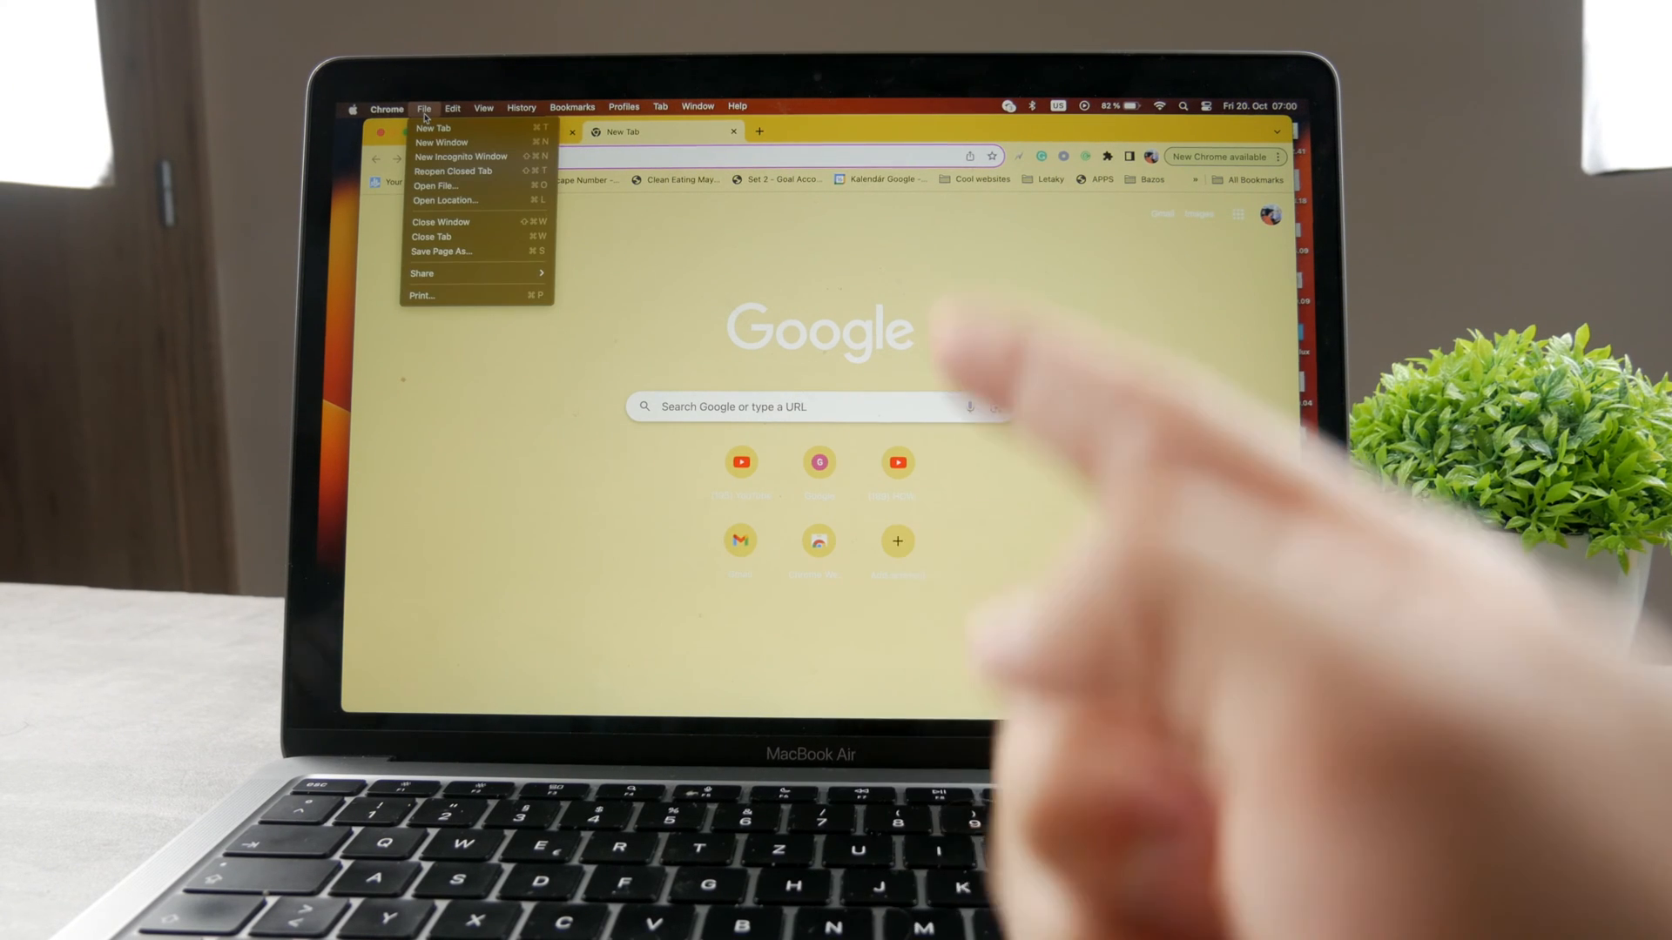
pyautogui.moveTo(460, 157)
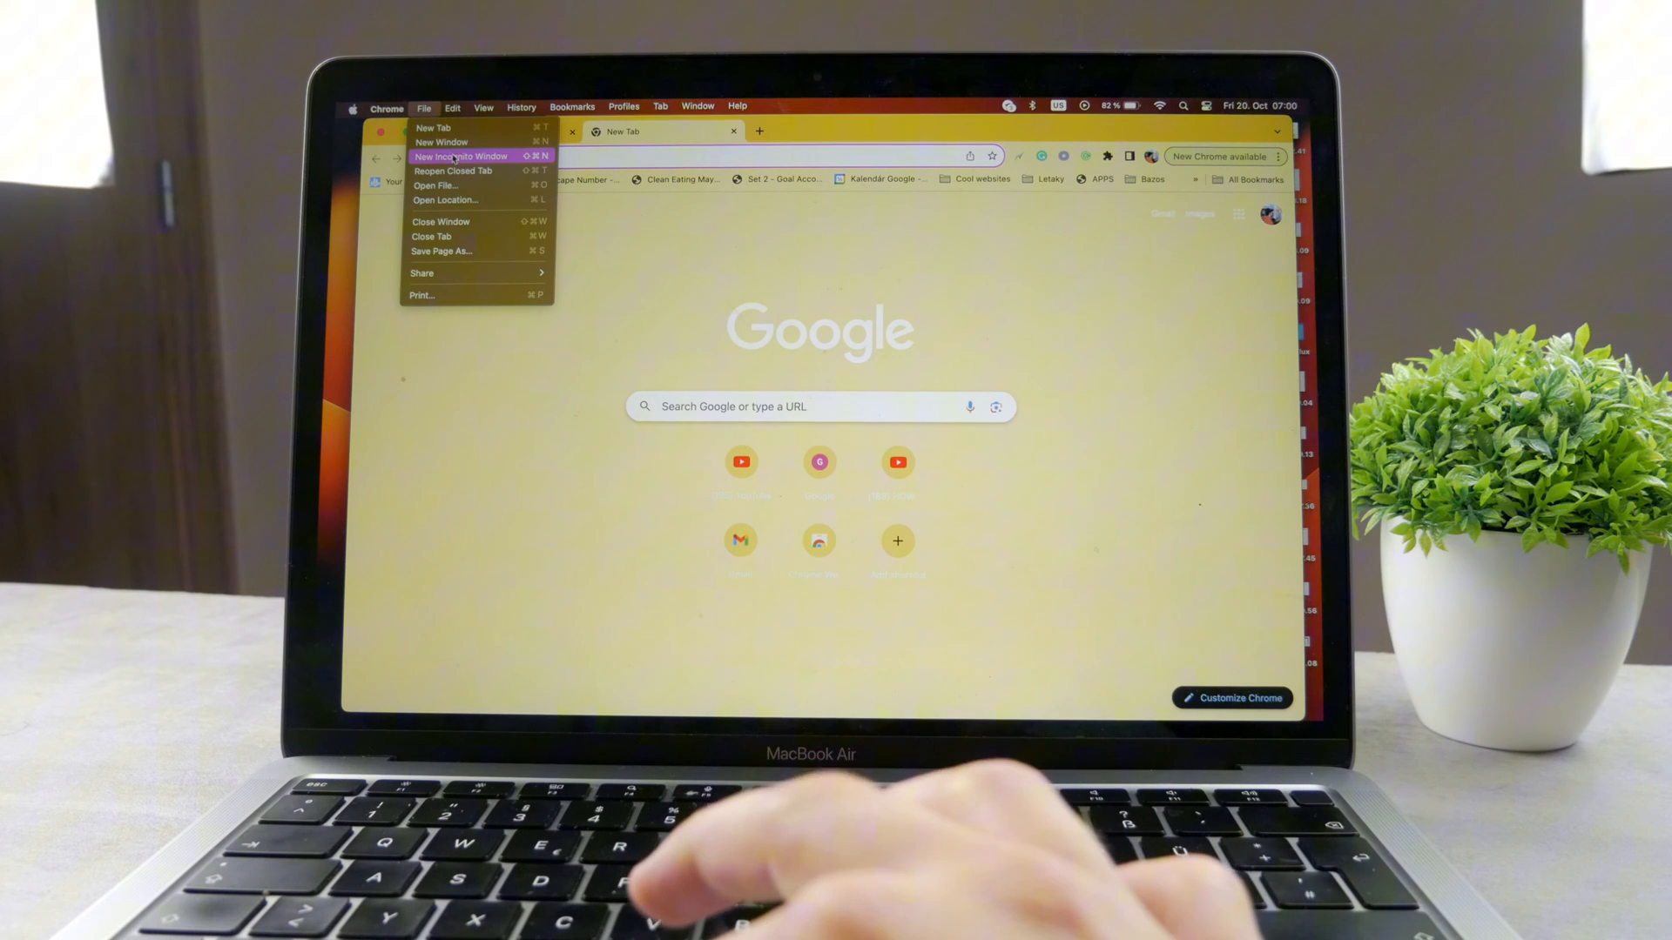
pyautogui.moveTo(469, 141)
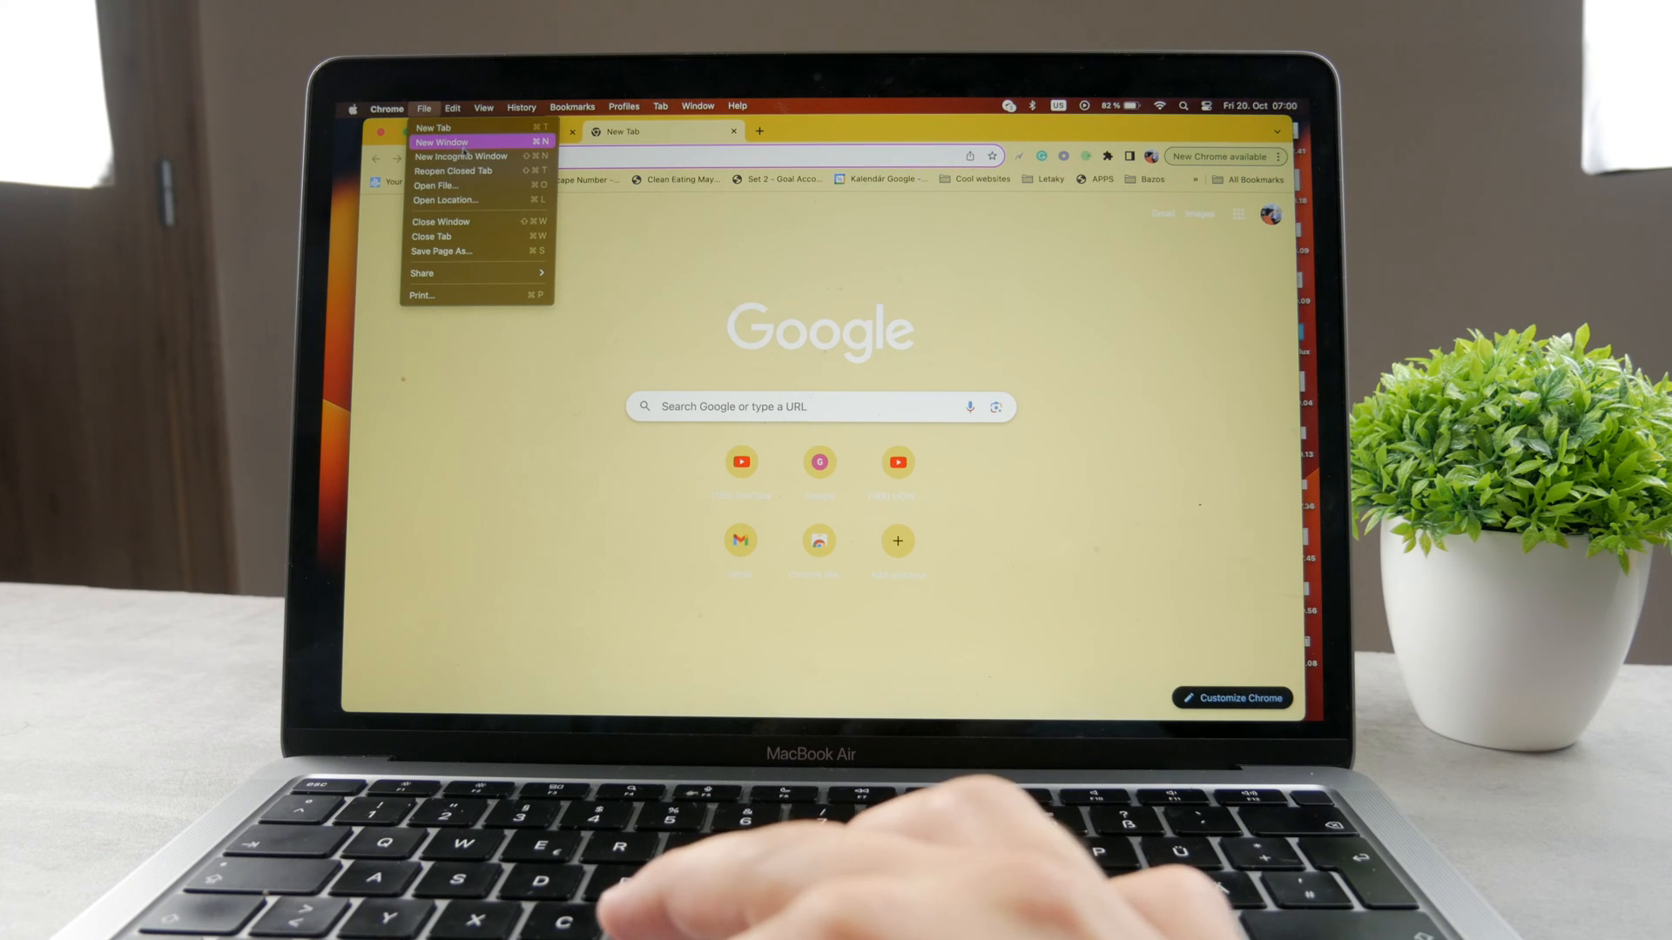
pyautogui.moveTo(461, 157)
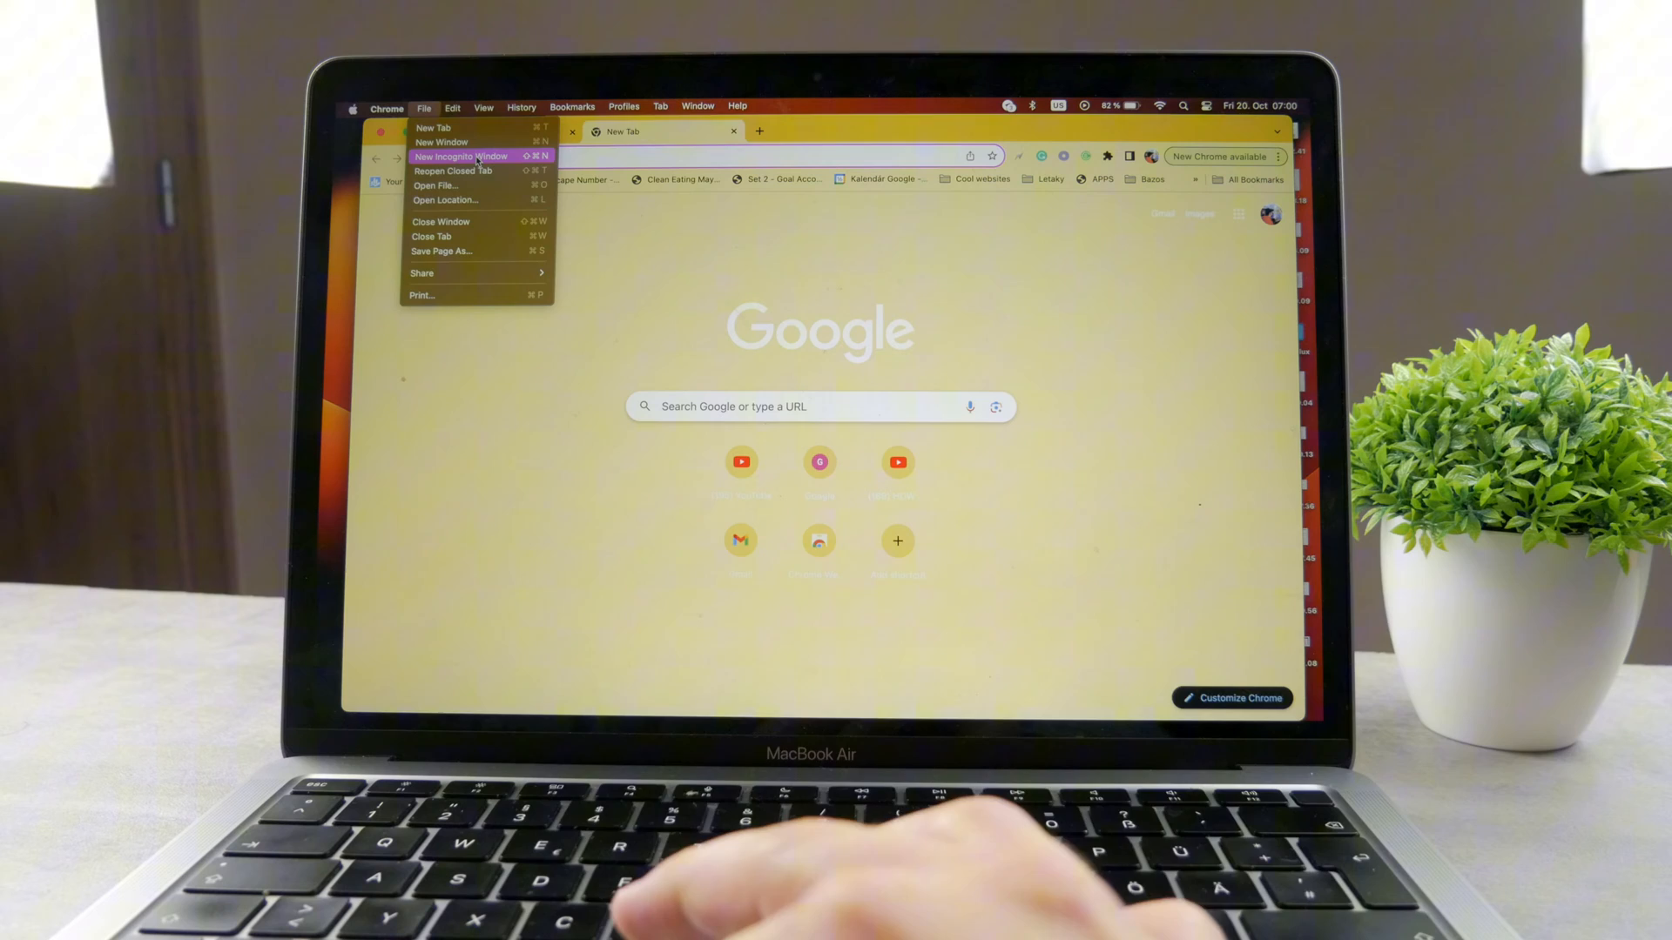
pyautogui.click(460, 157)
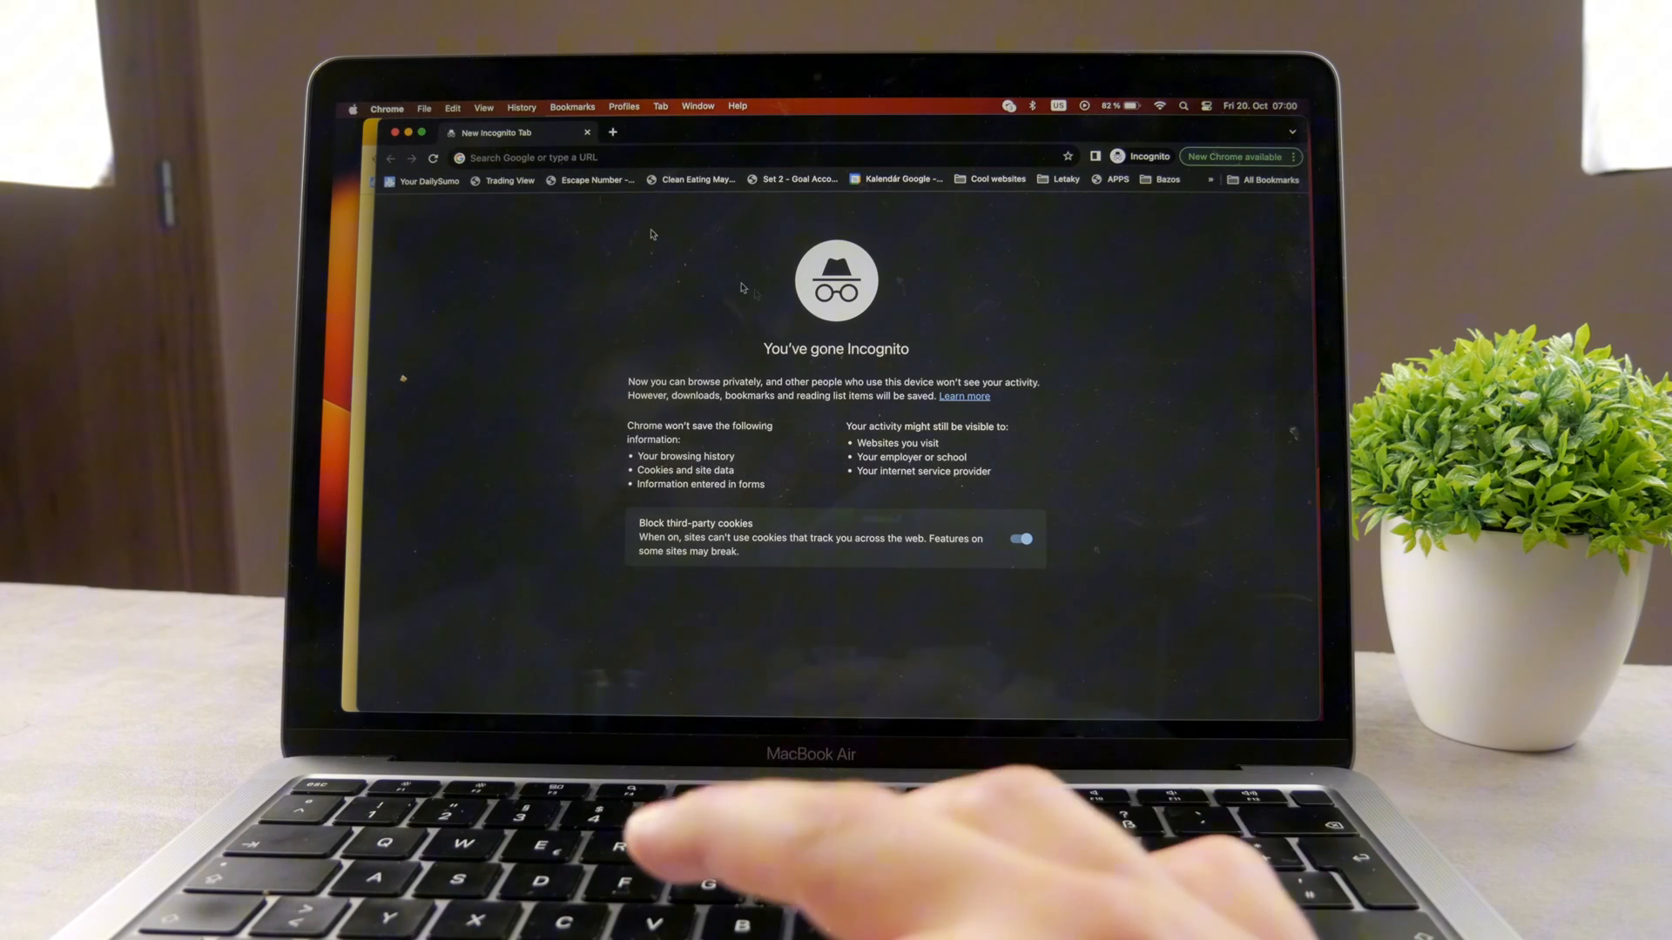
pyautogui.click(424, 106)
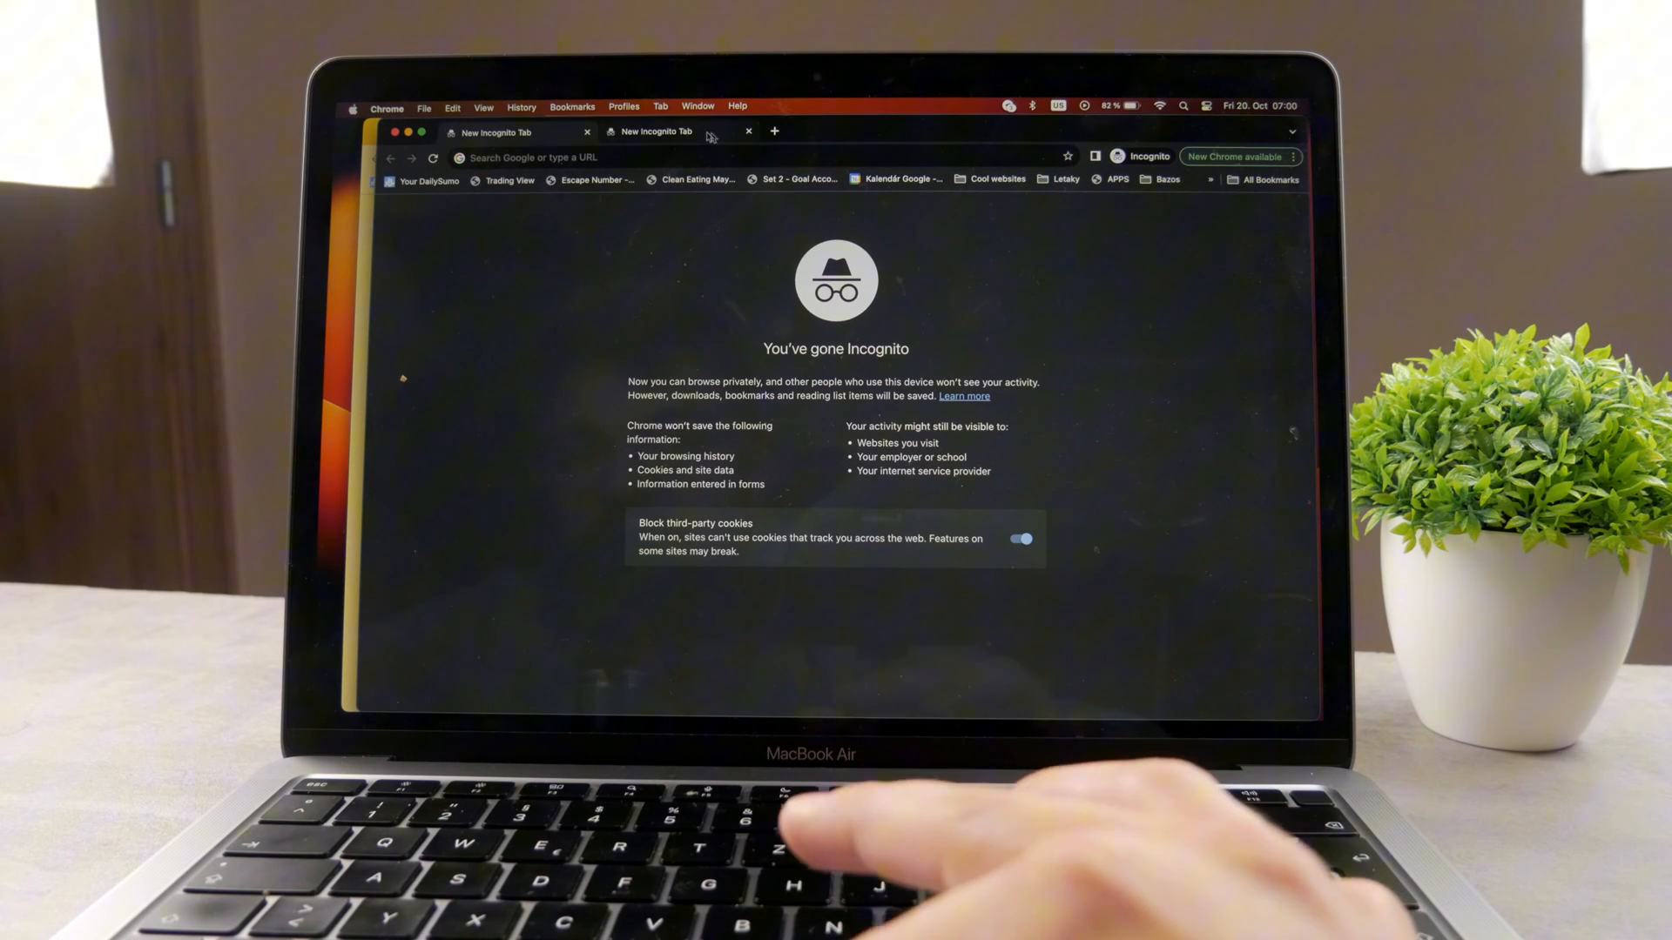
pyautogui.click(725, 156)
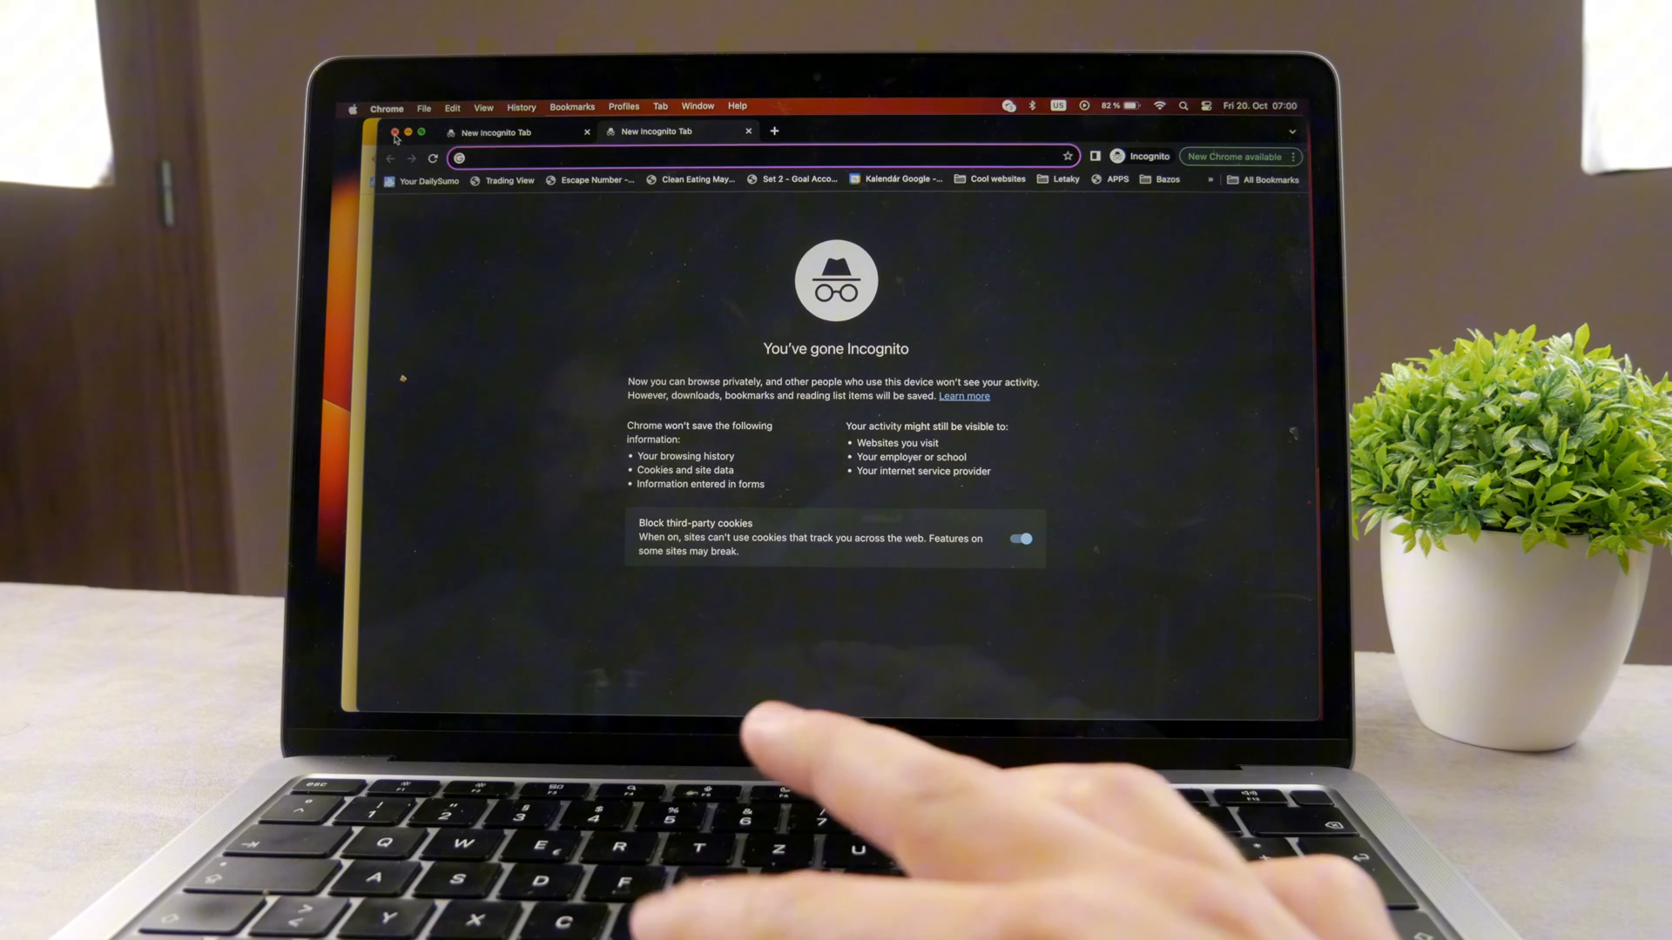
# Close the incognito window and briefly open the File menu.
pyautogui.click(424, 106)
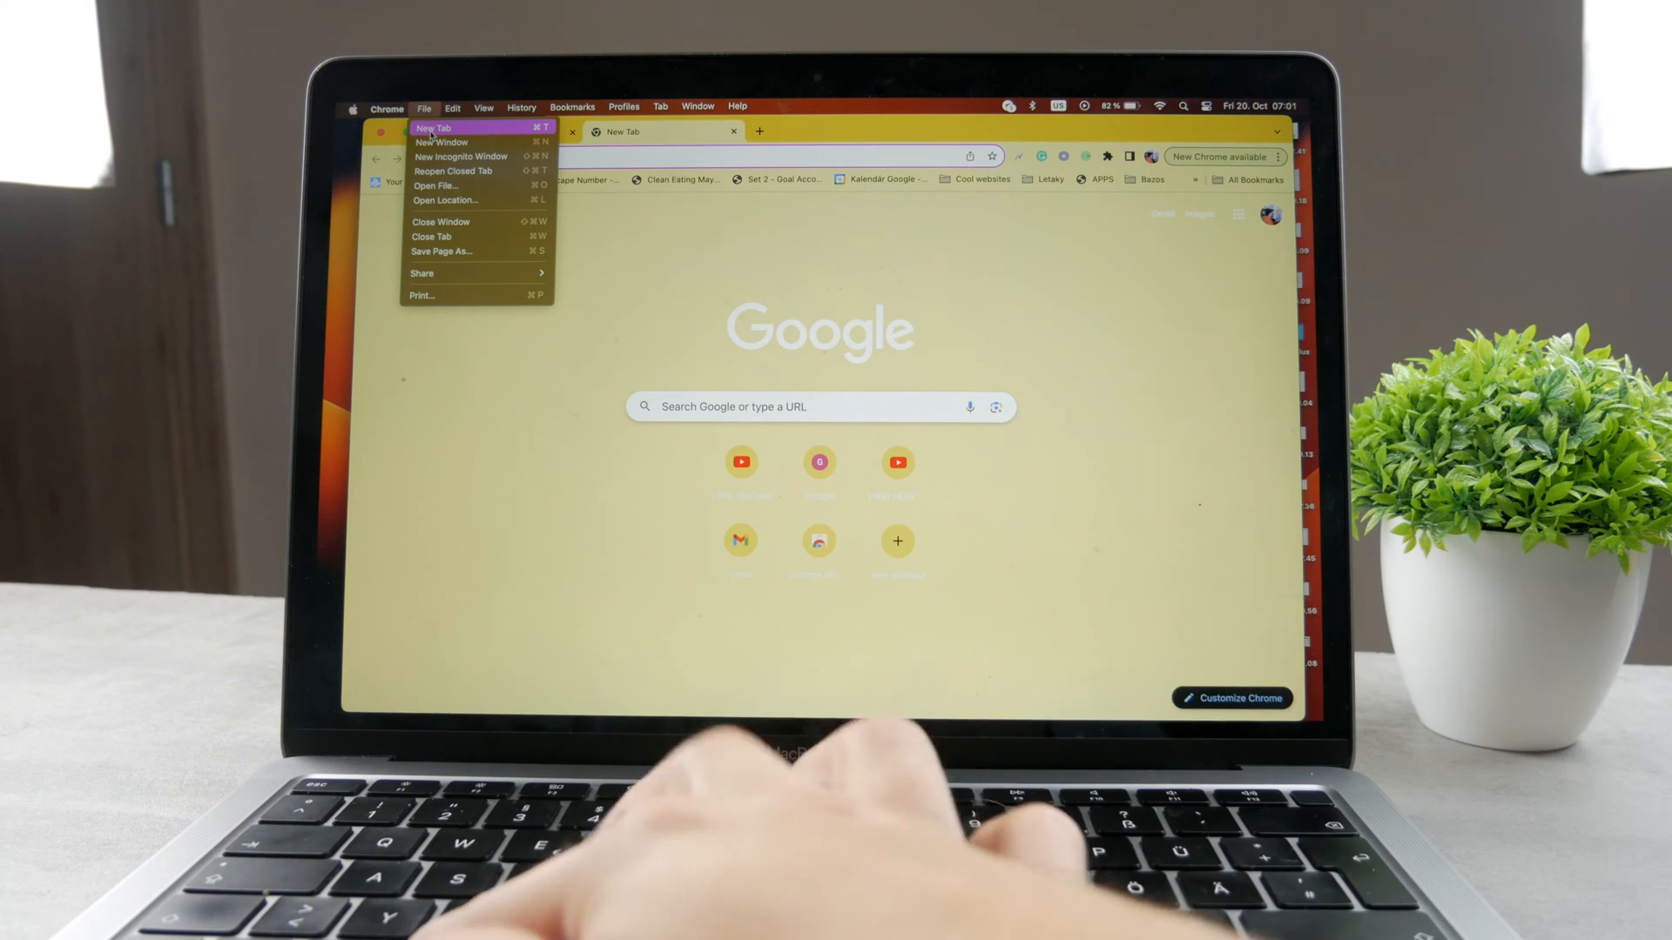
pyautogui.moveTo(441, 142)
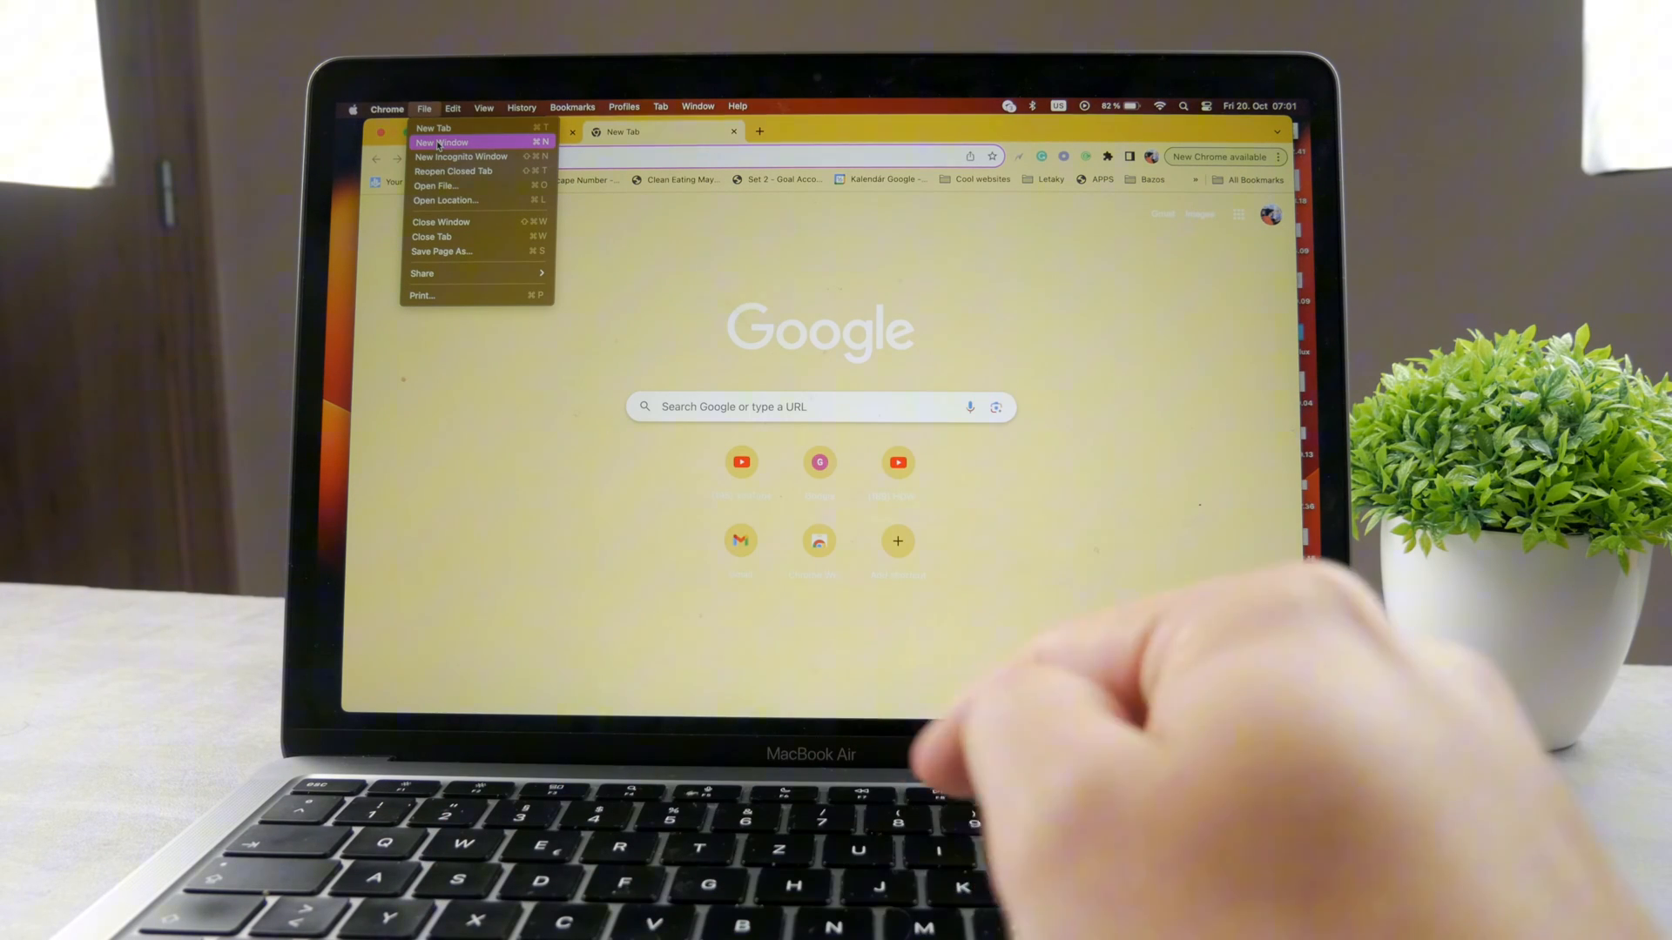
pyautogui.moveTo(452, 171)
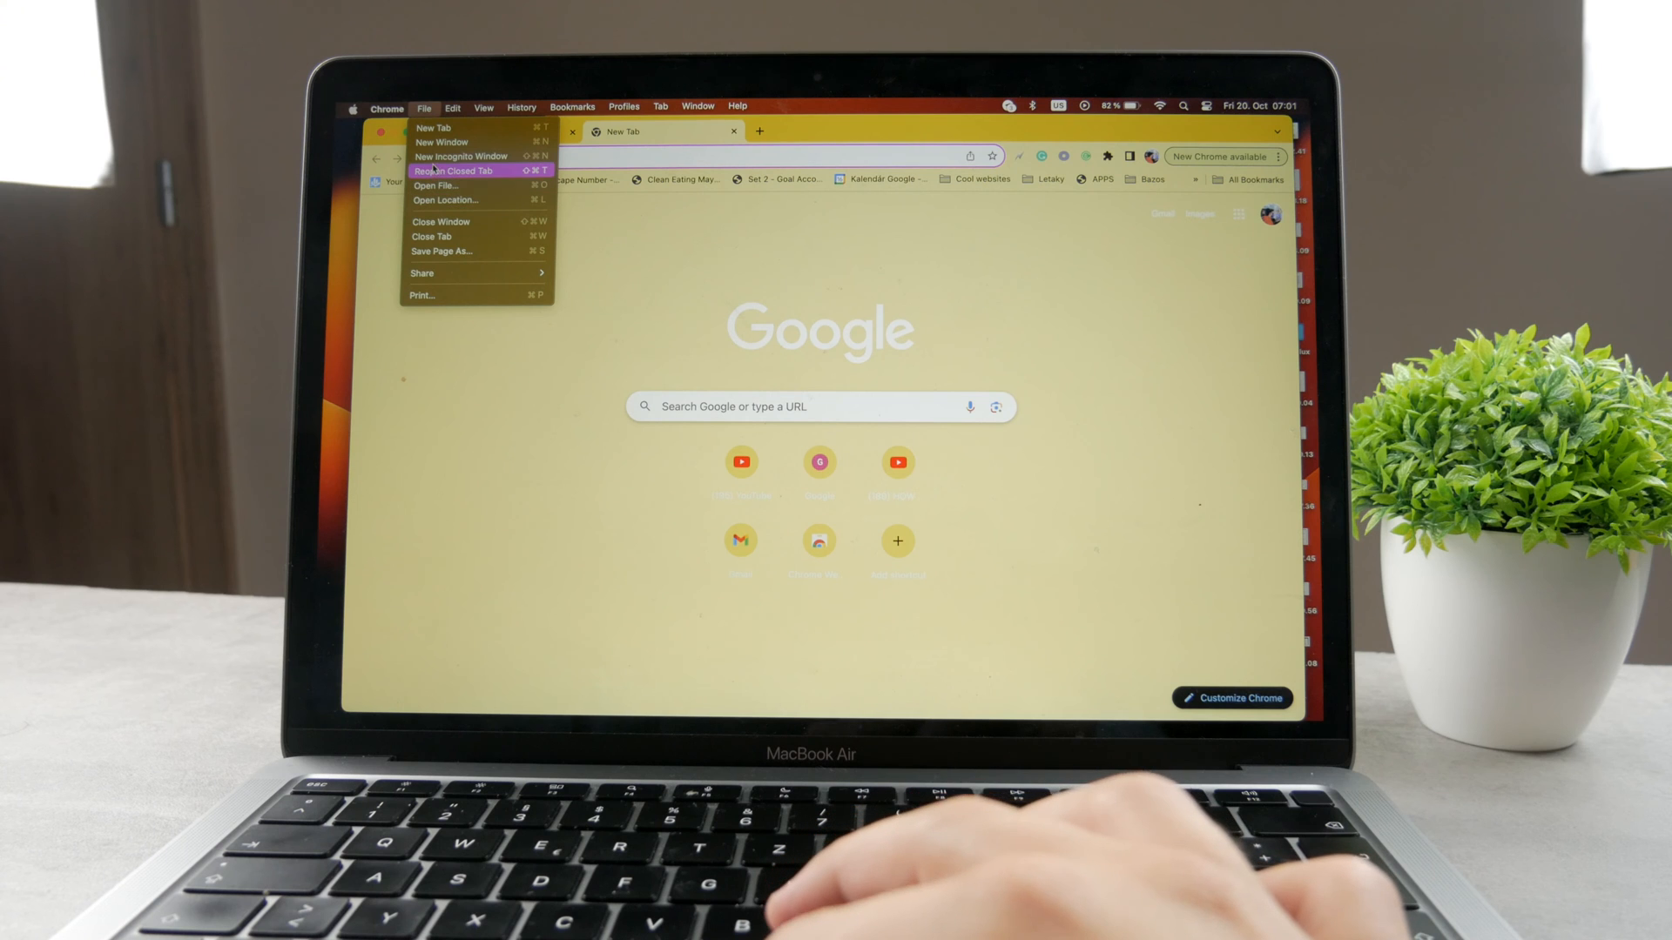
pyautogui.moveTo(459, 157)
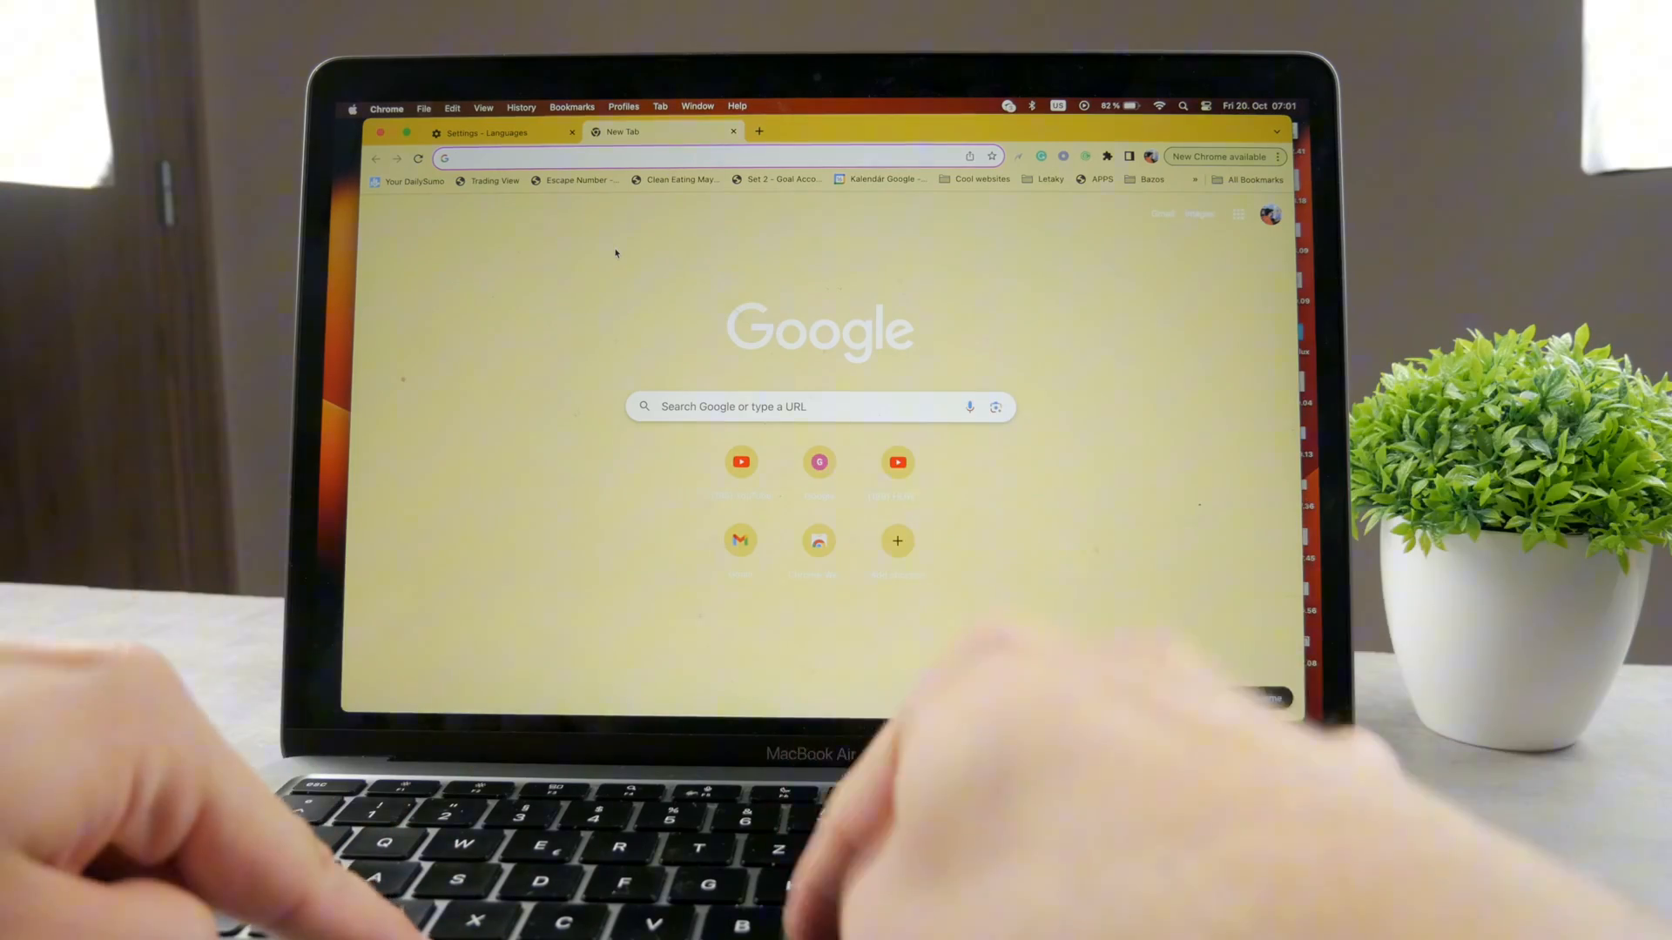
pyautogui.click(570, 132)
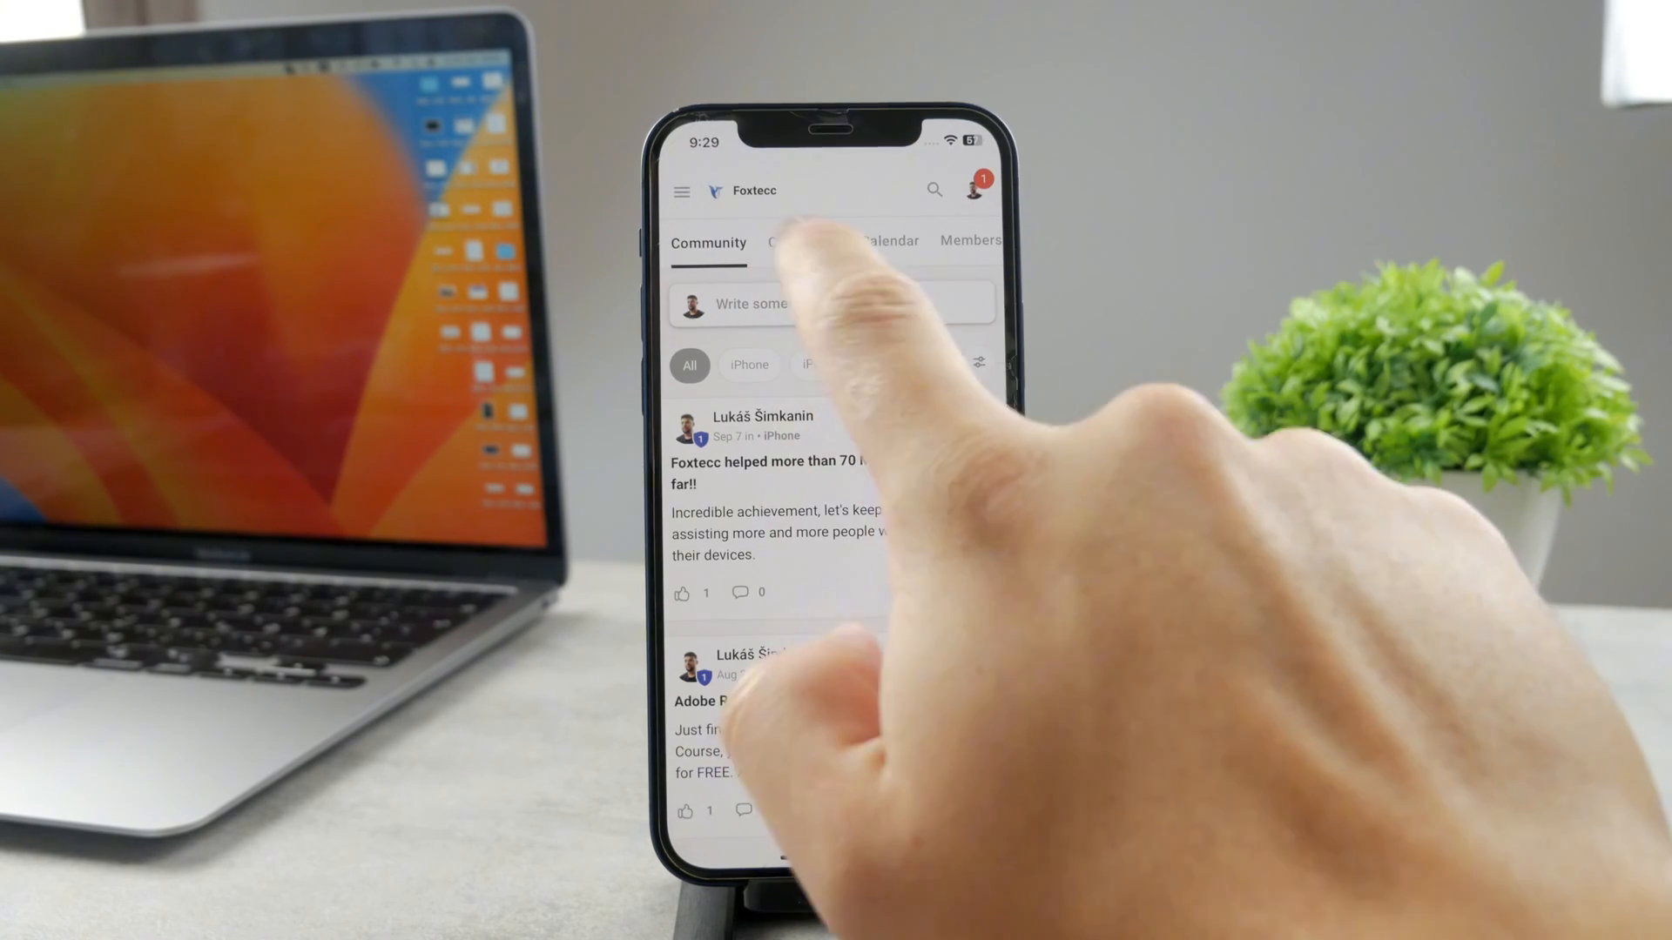
pyautogui.click(802, 241)
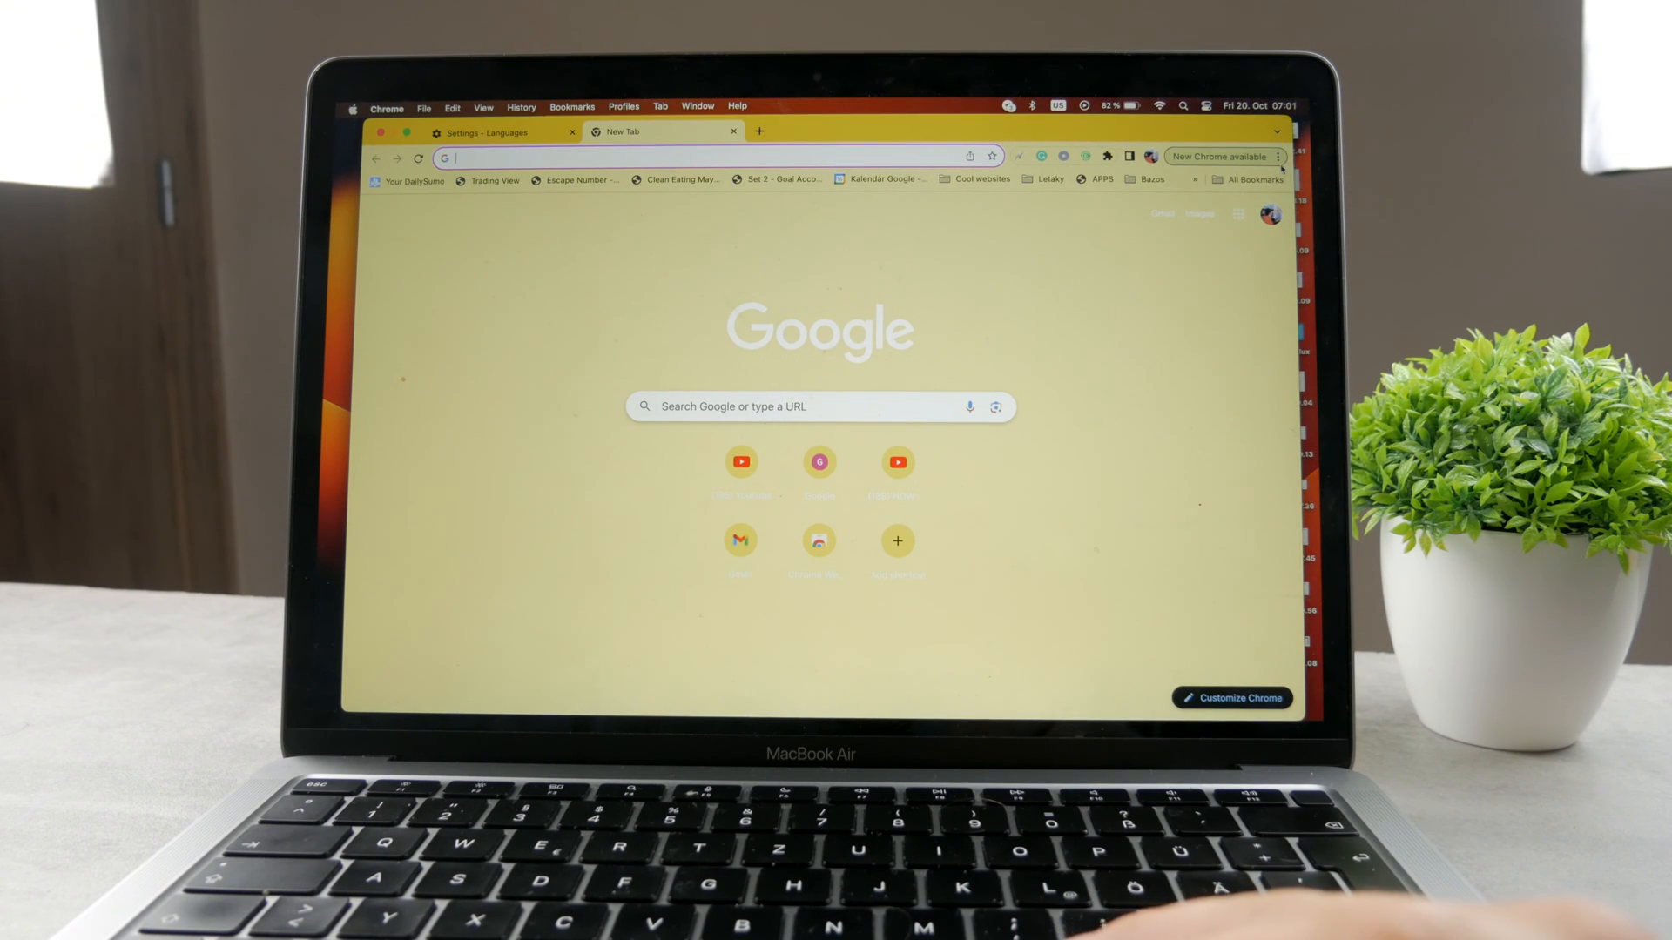
# Go from the three-dot menu to Settings, then to the installed Extensions list.
pyautogui.click(1276, 157)
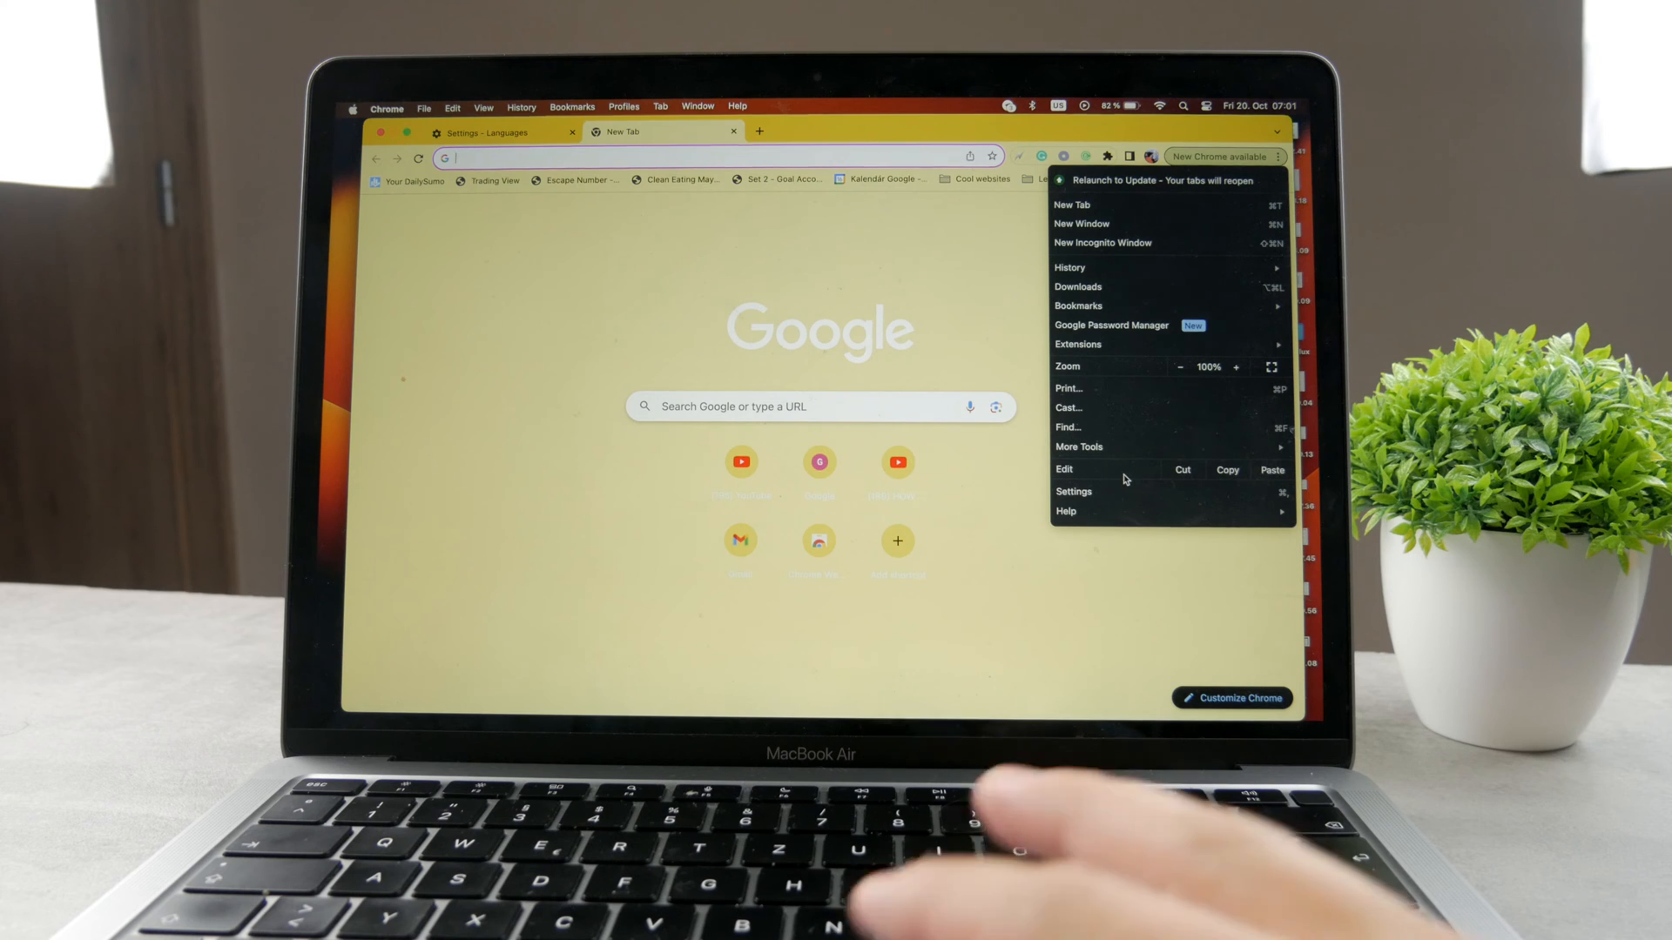
pyautogui.click(1074, 491)
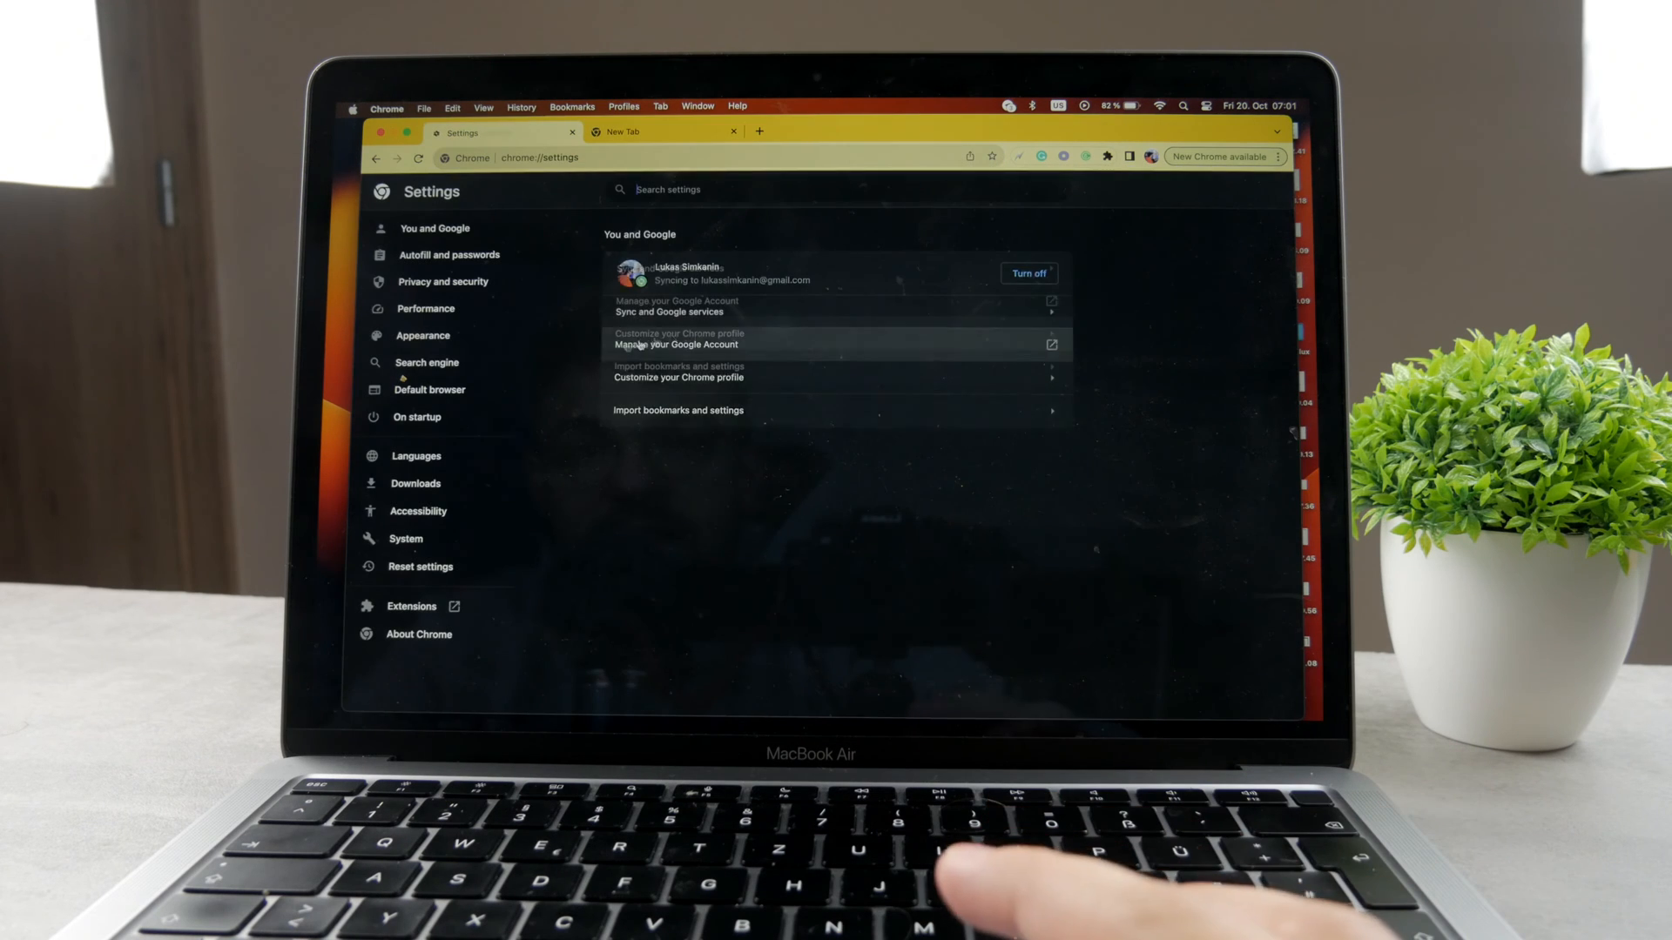
pyautogui.click(411, 606)
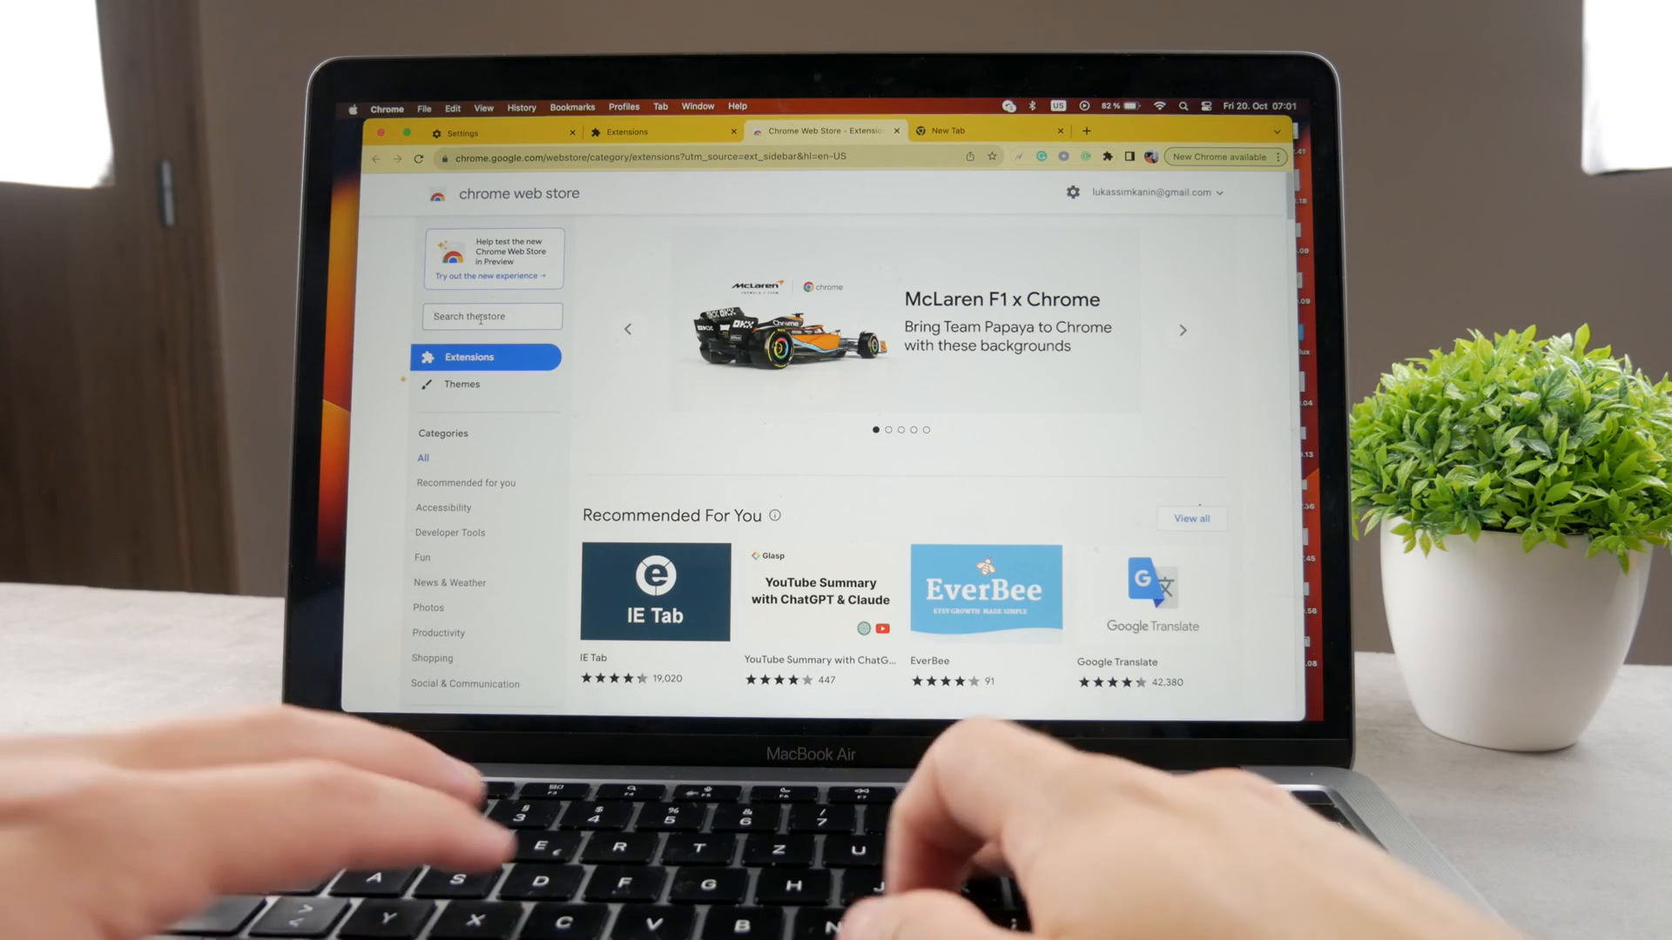
# Search the Web Store for 'incognito', scroll the results, and return to Extensions.
pyautogui.write('incognito')
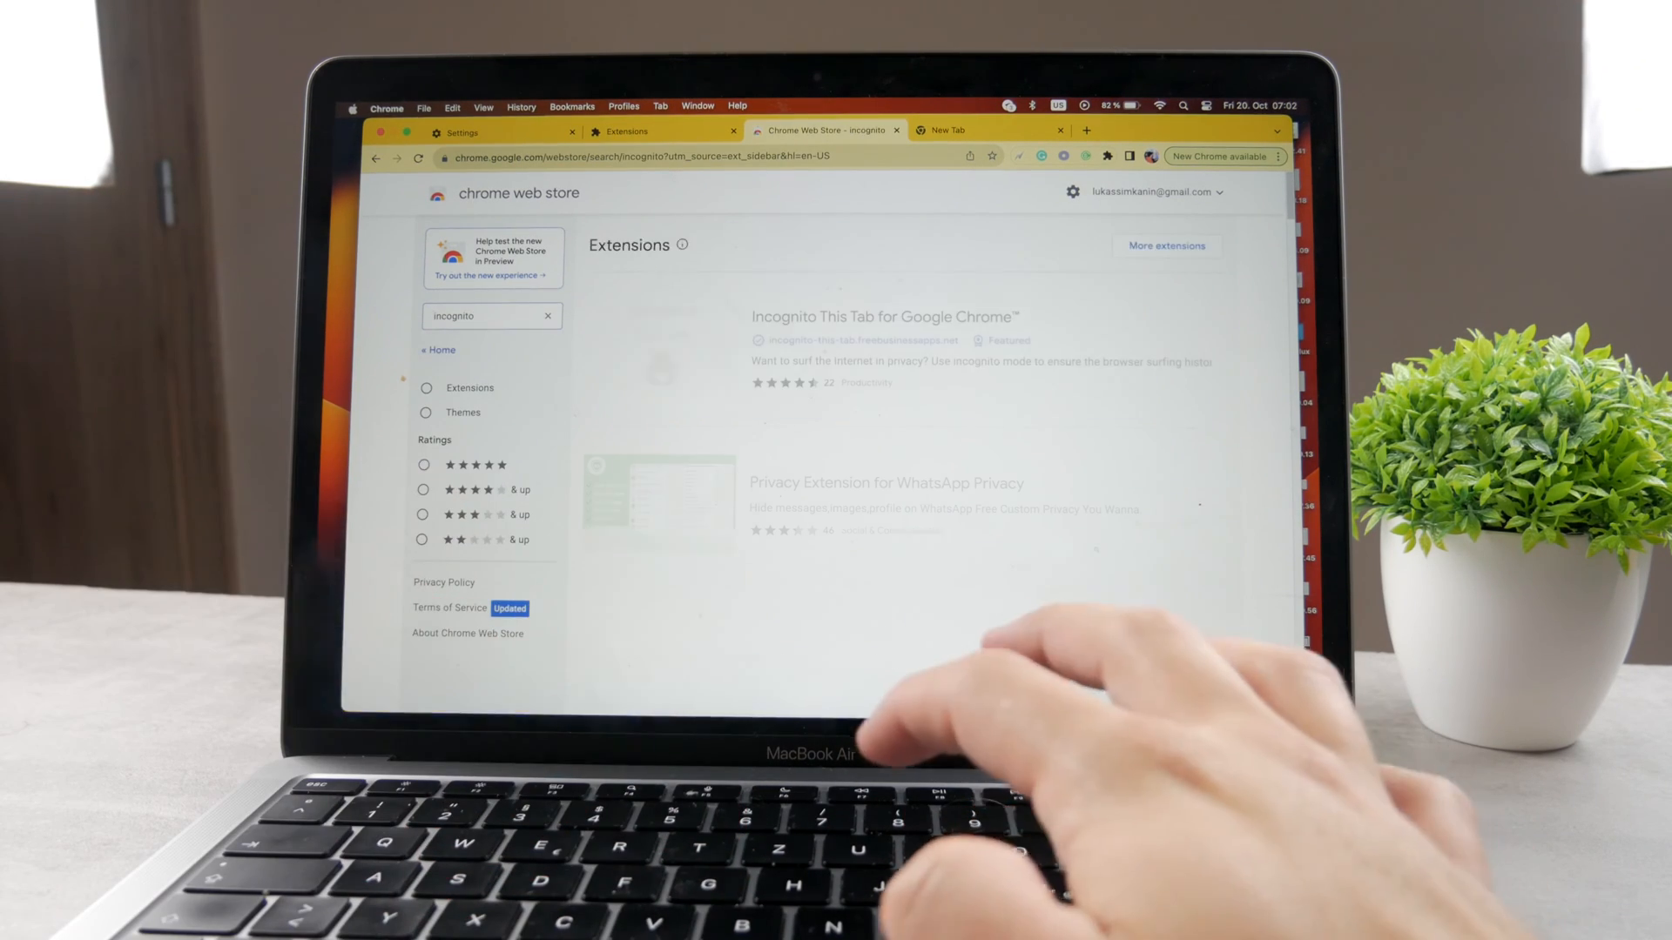
pyautogui.scroll(-3)
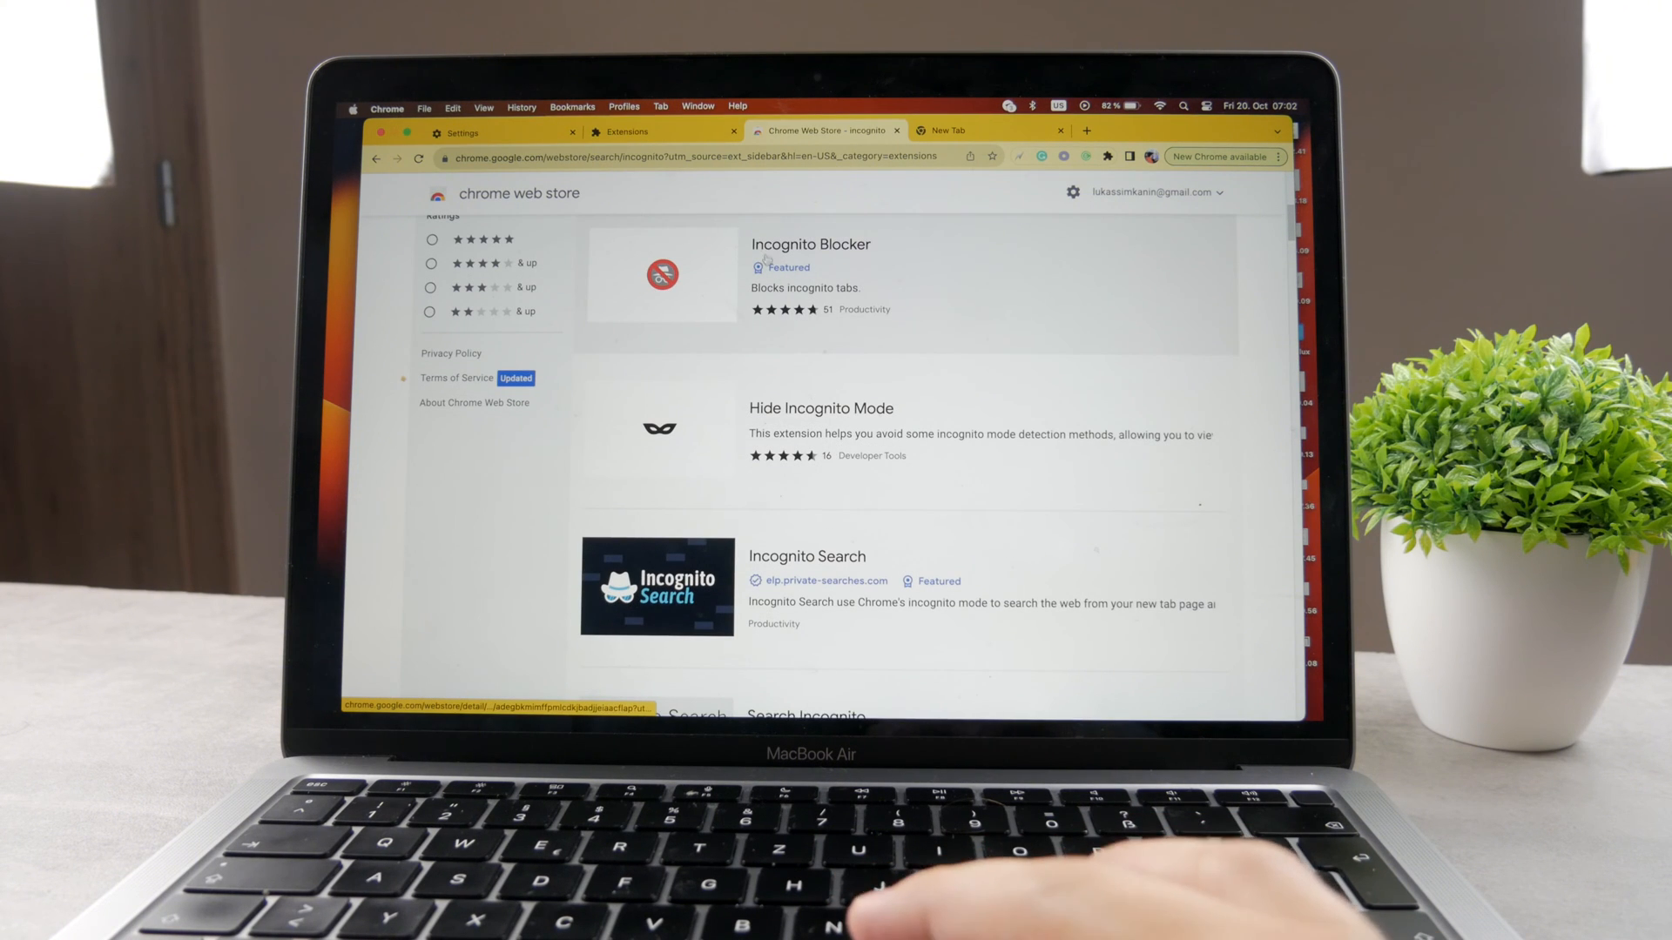
pyautogui.scroll(-3)
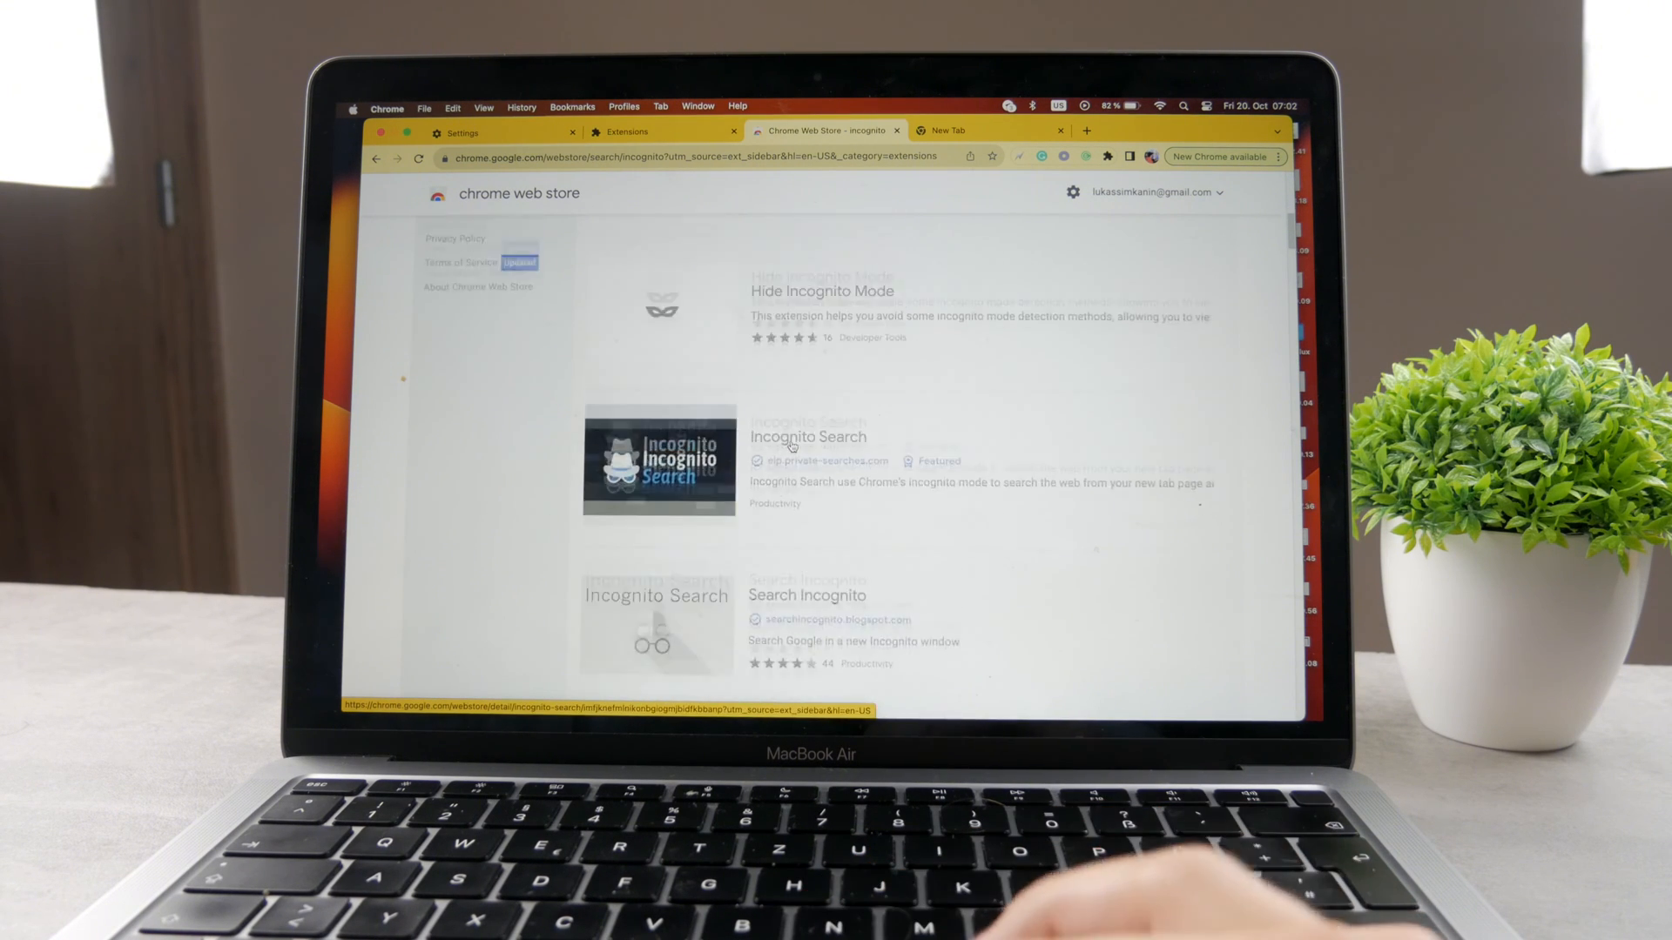
pyautogui.scroll(-3)
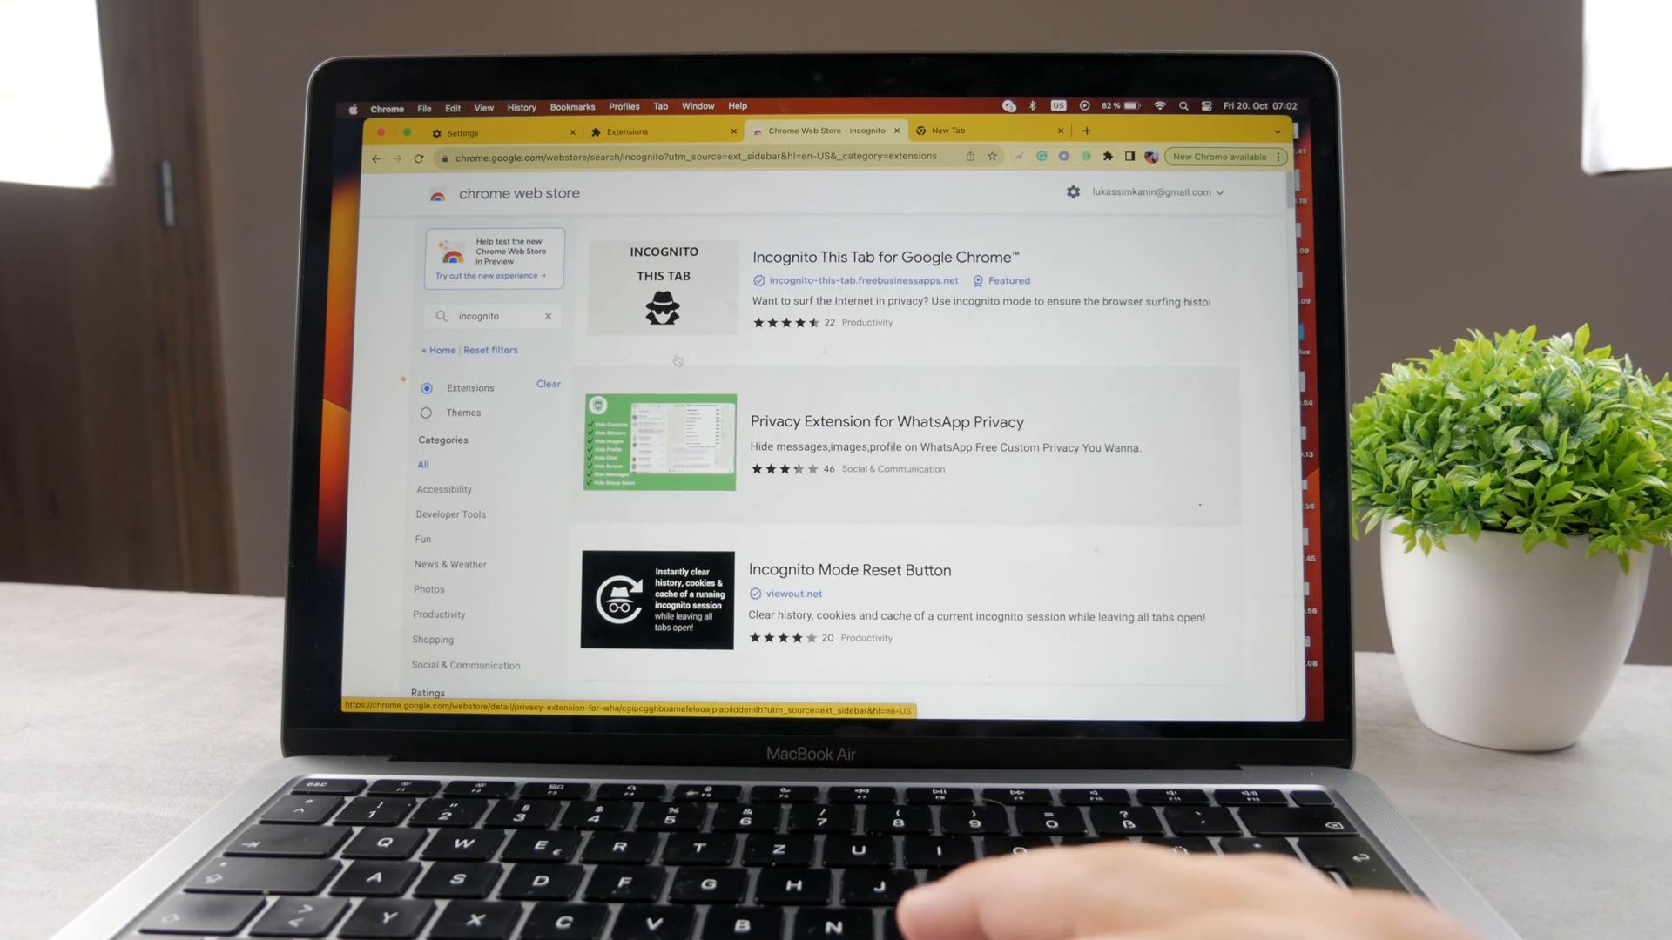
pyautogui.click(640, 132)
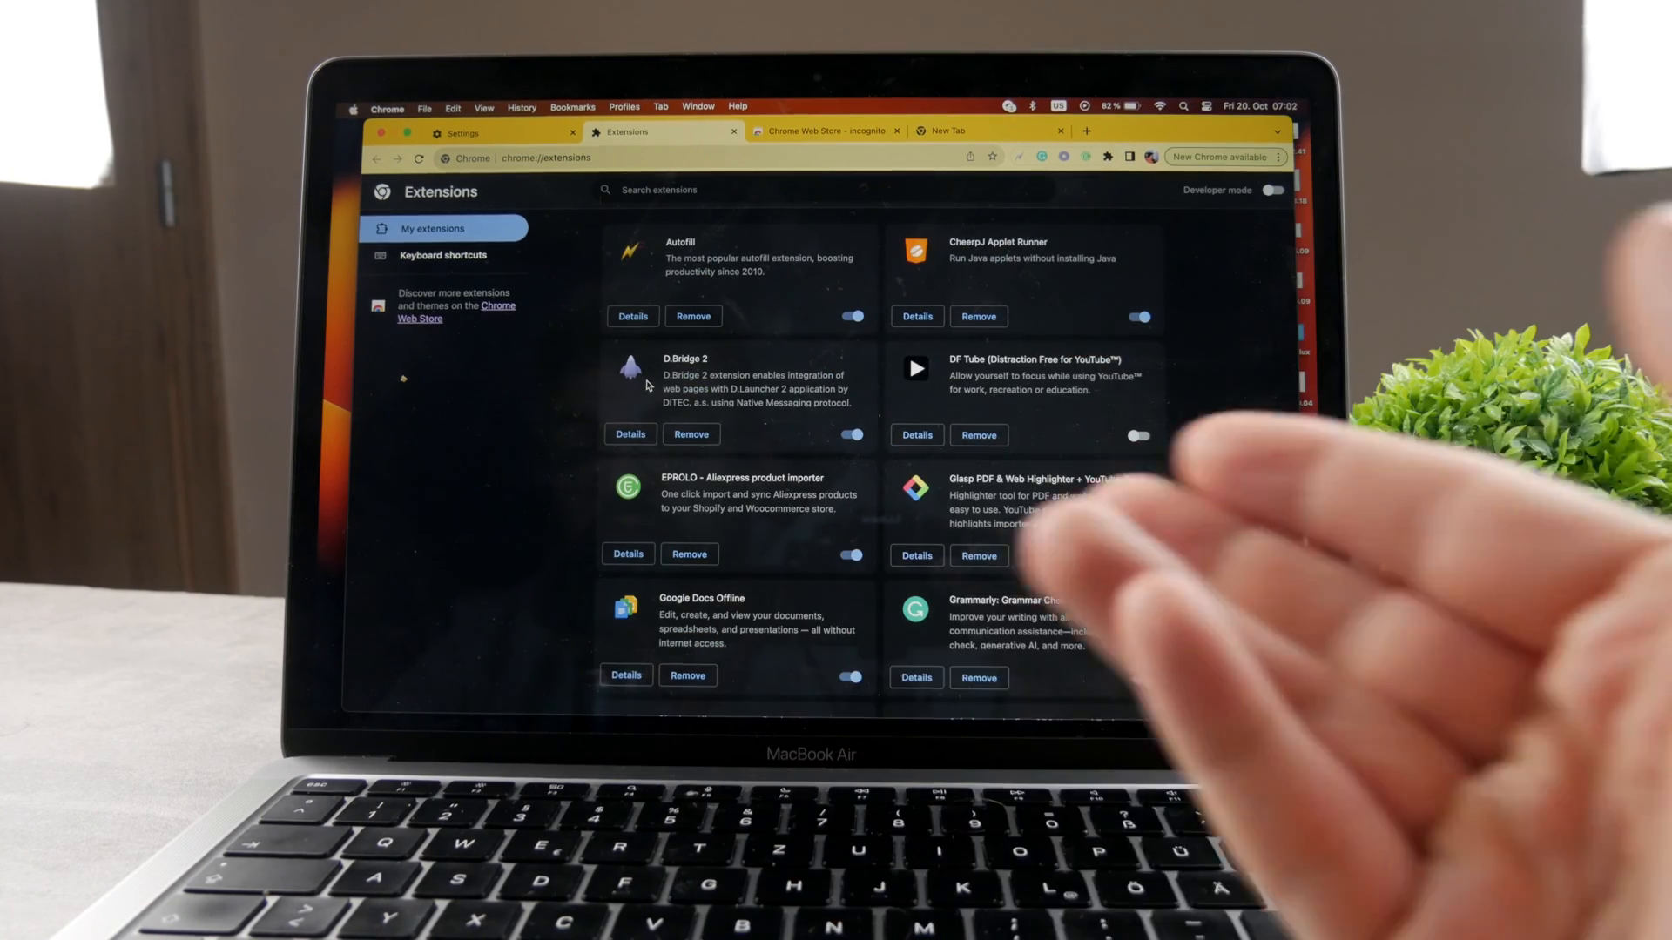
# Check File > New Incognito Window (Shift+Cmd+N), then return to the 'incognito' store results.
pyautogui.click(424, 105)
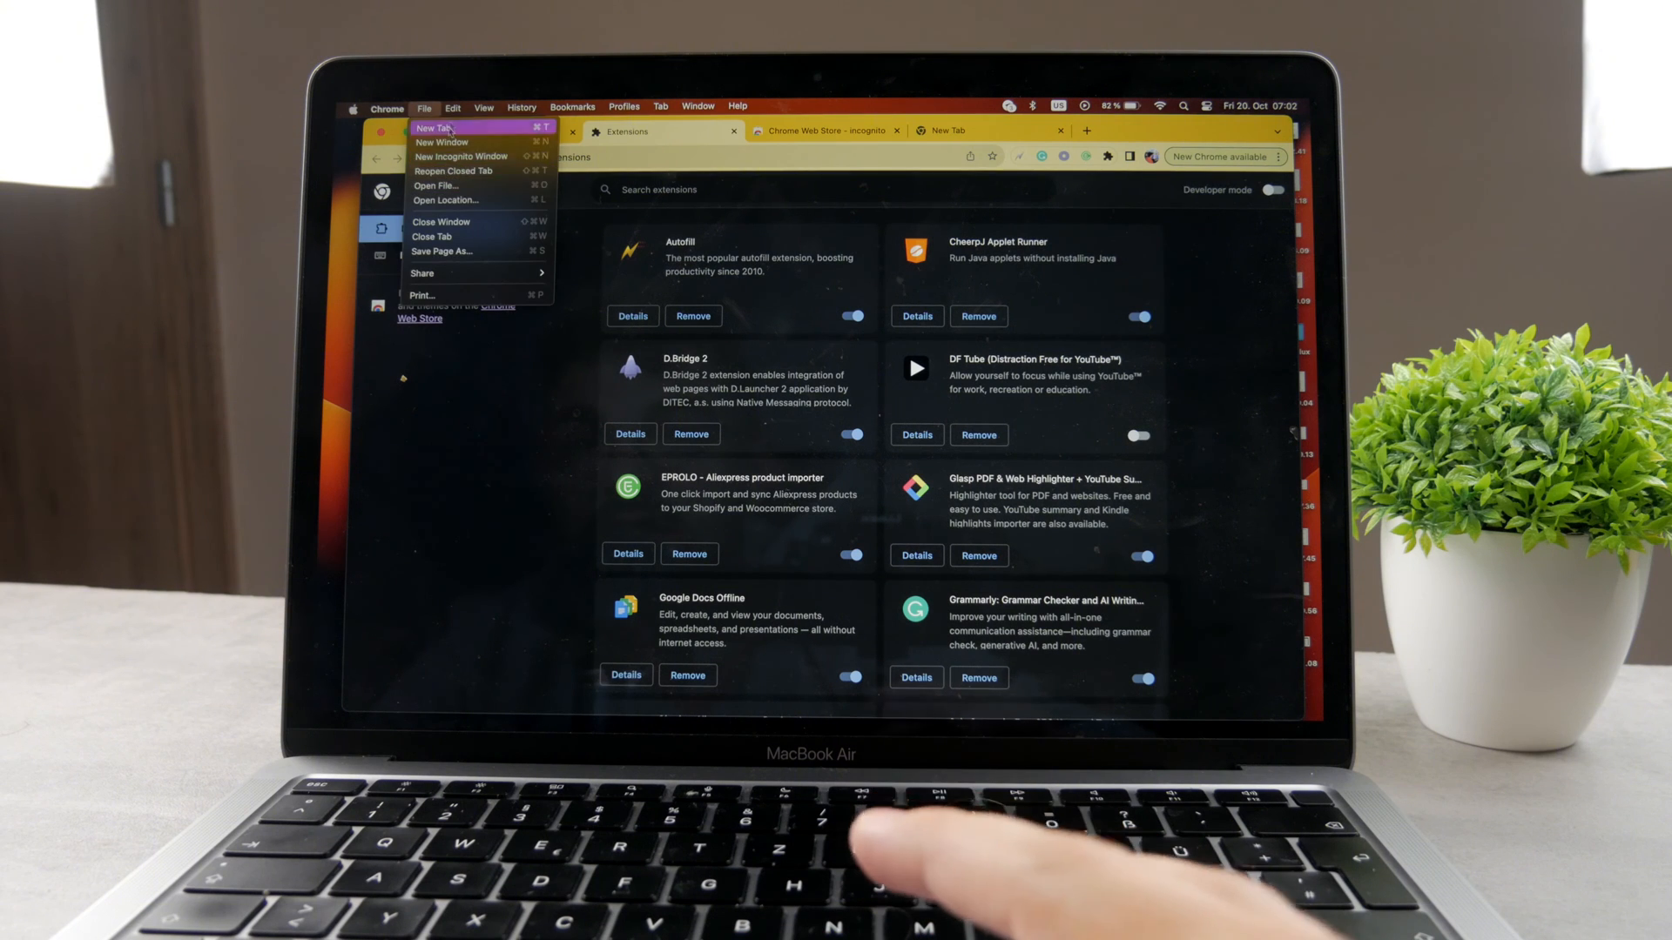
pyautogui.click(484, 106)
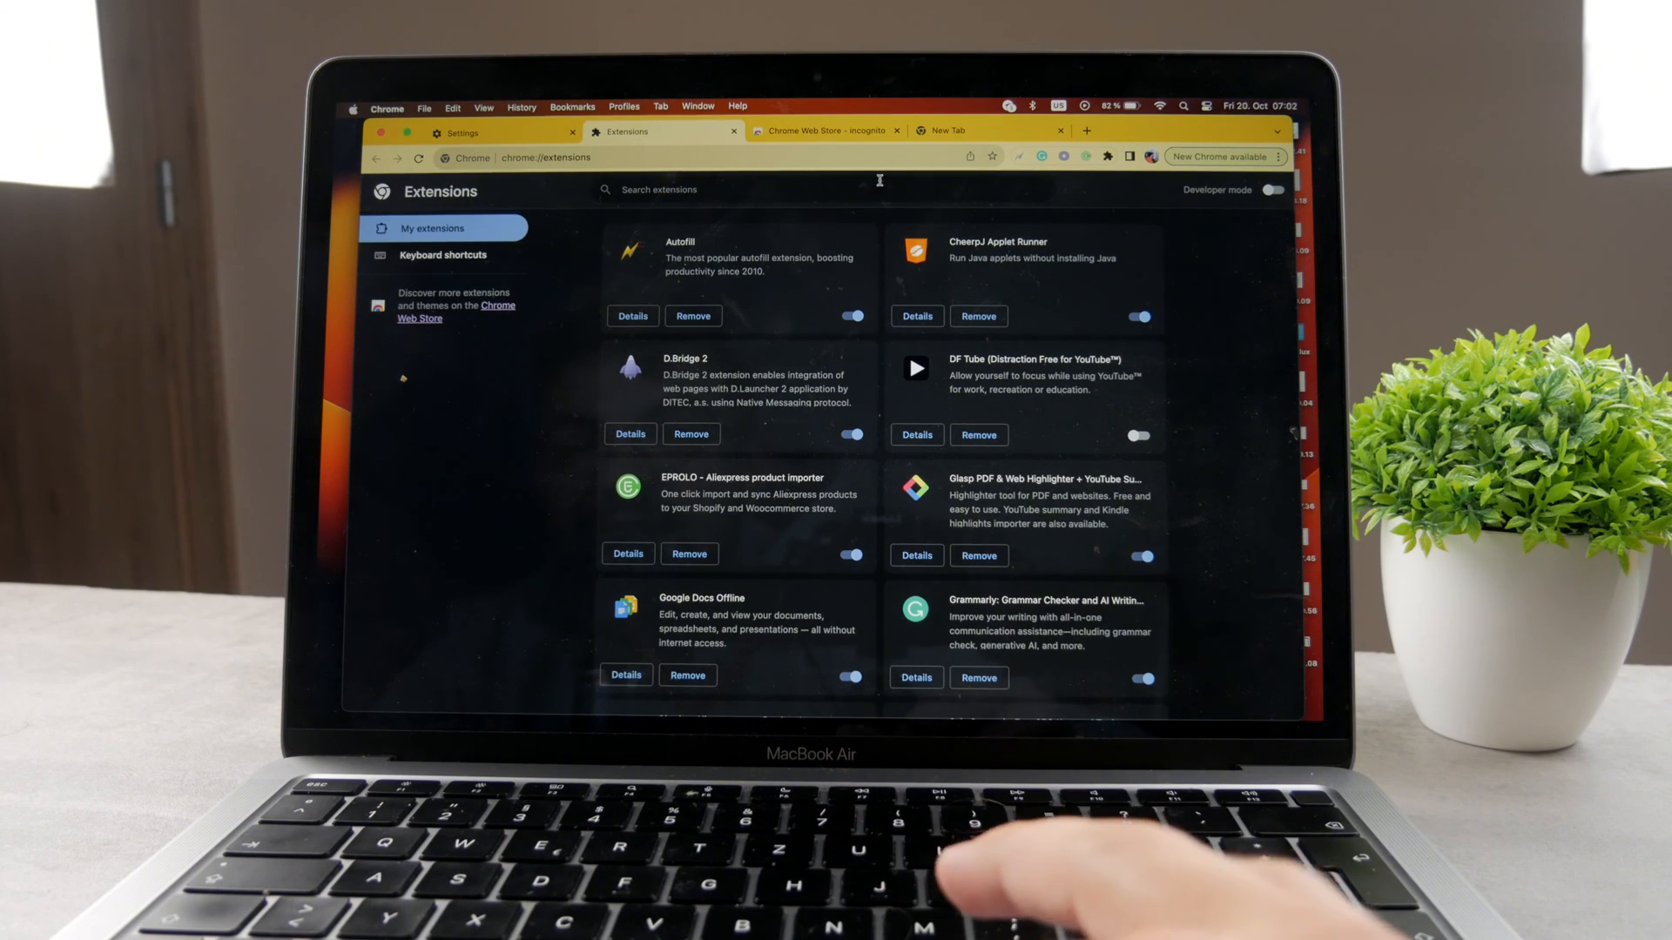
pyautogui.scroll(-3)
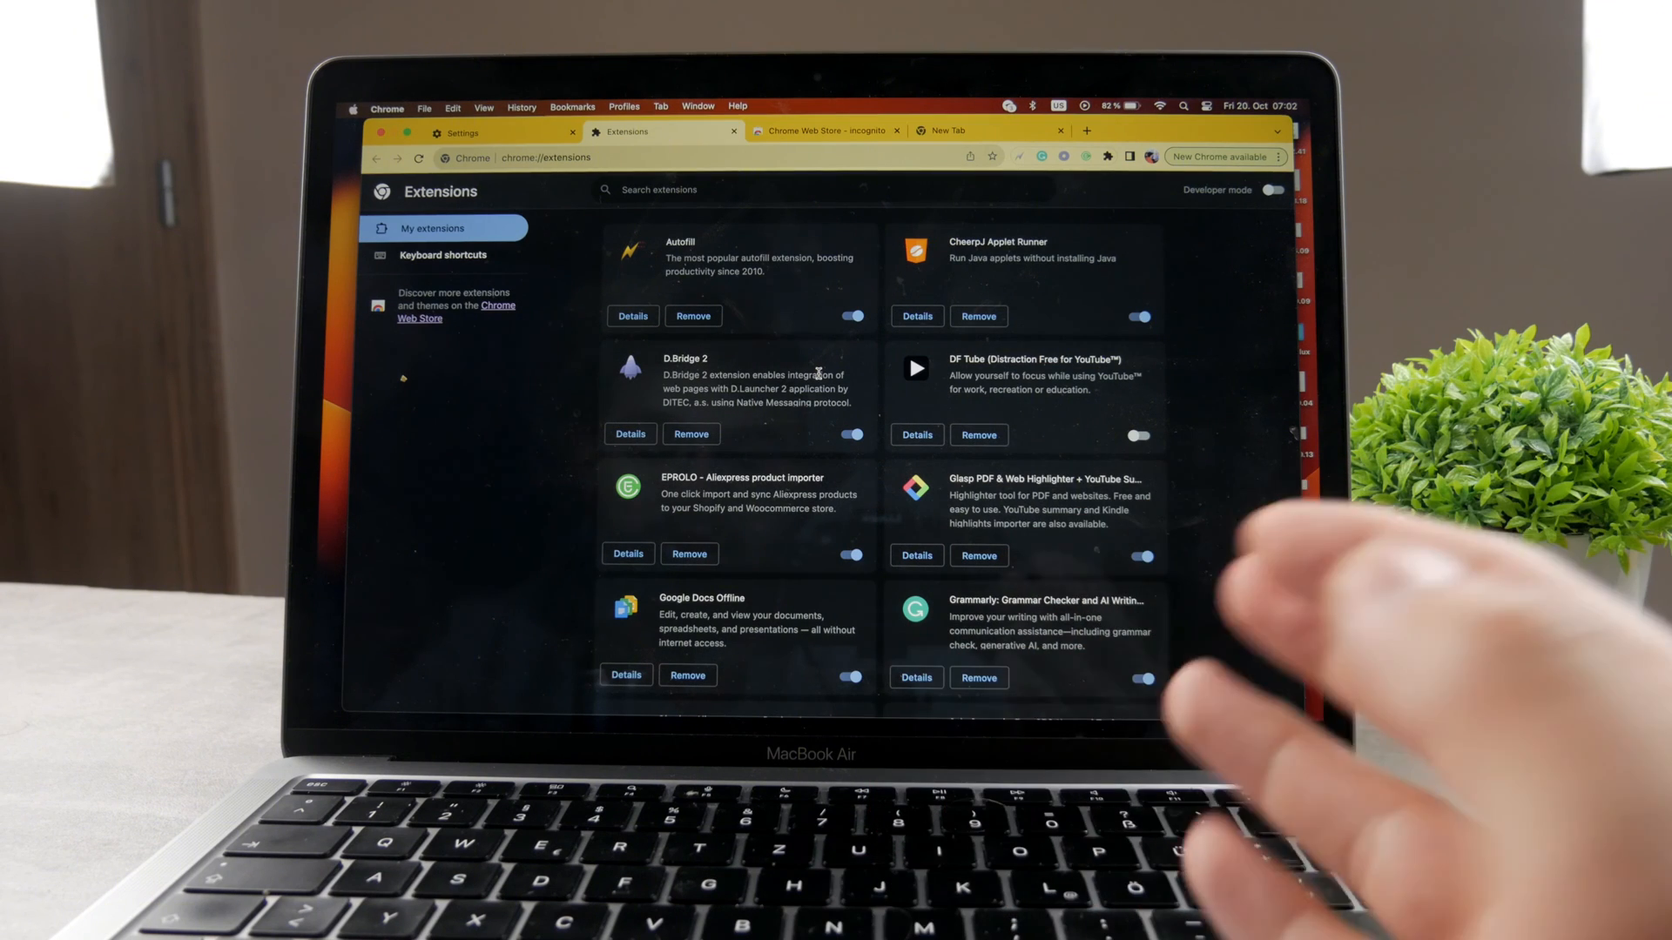
pyautogui.click(821, 130)
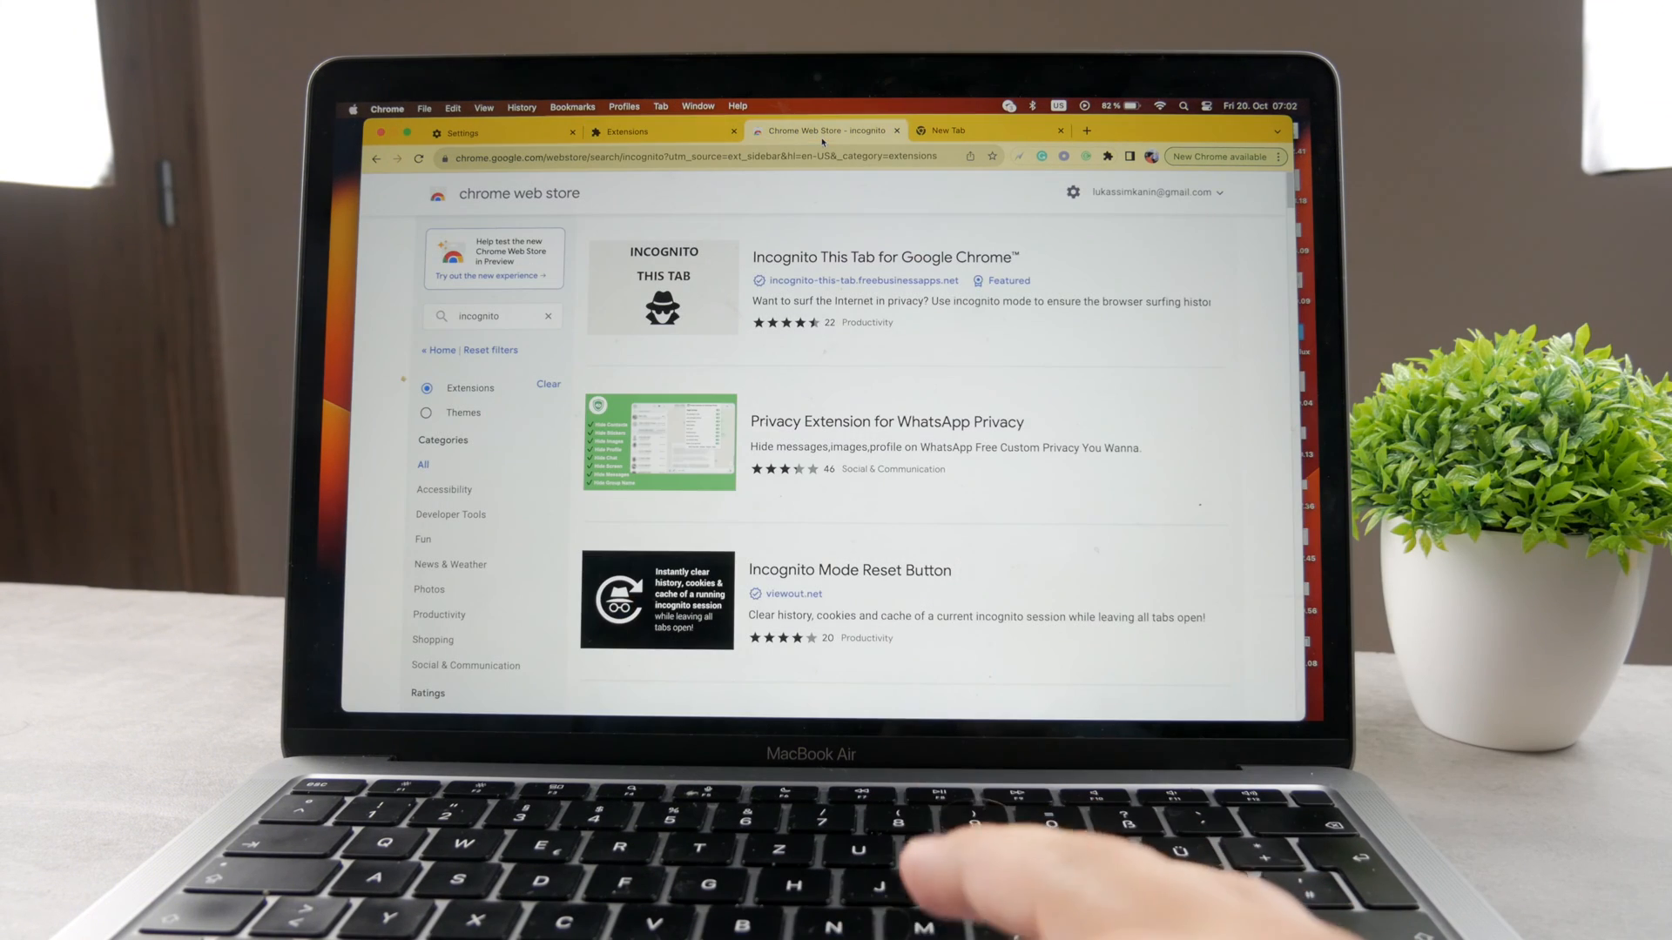
pyautogui.moveTo(818, 403)
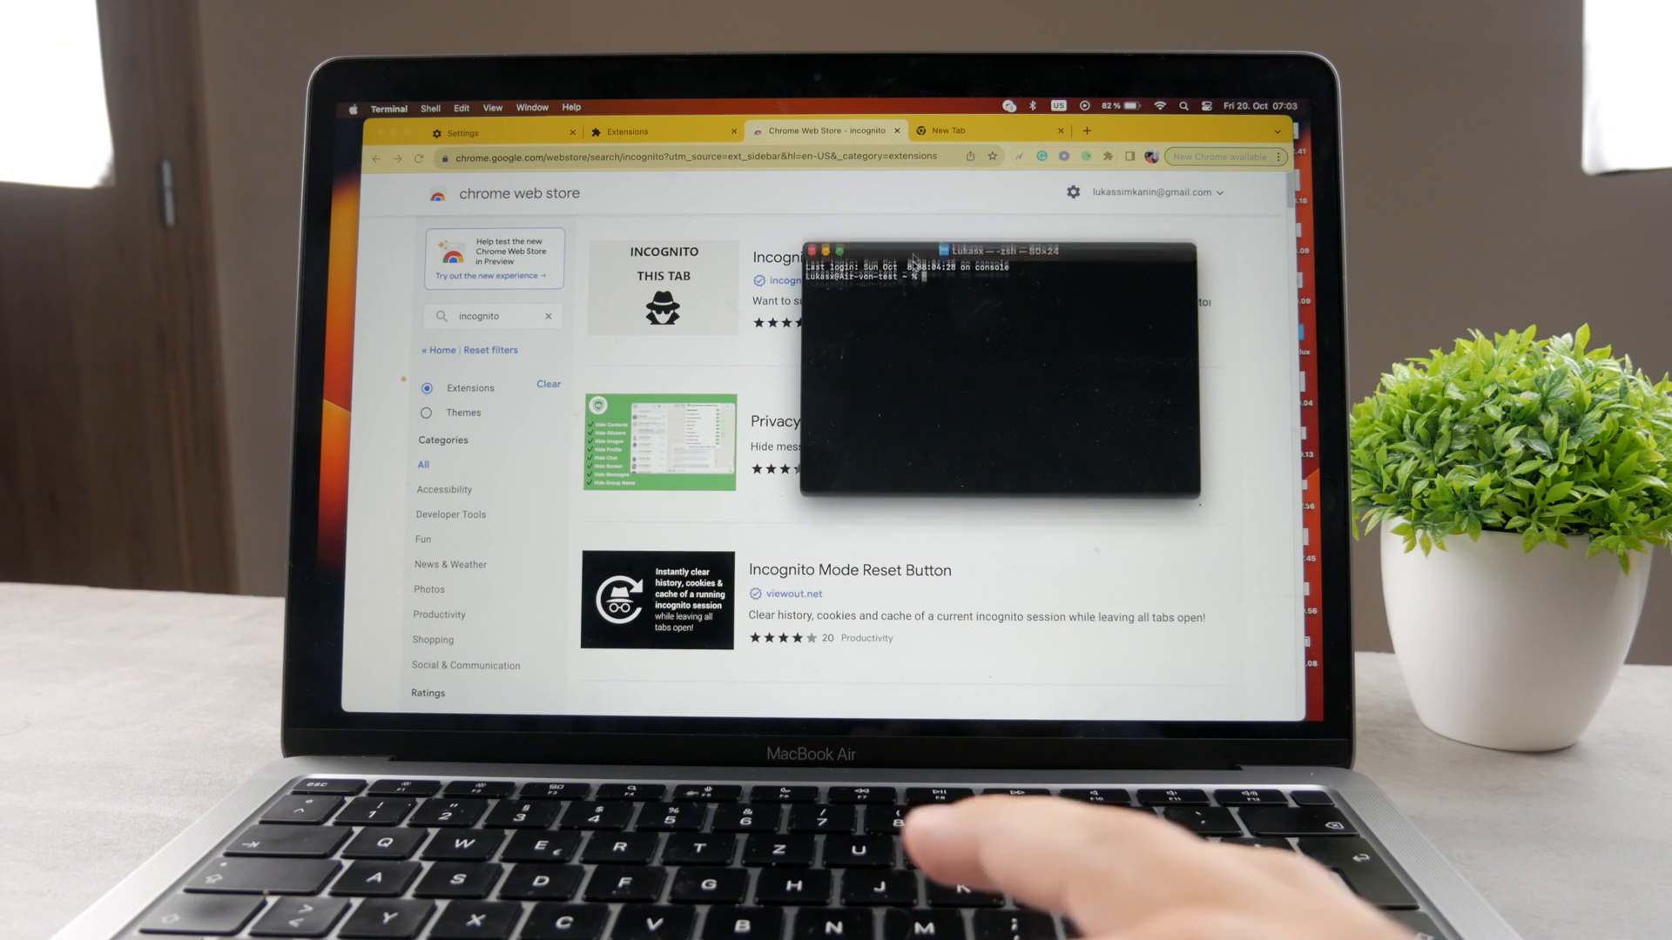
pyautogui.moveTo(970, 250); pyautogui.dragTo(970, 218)
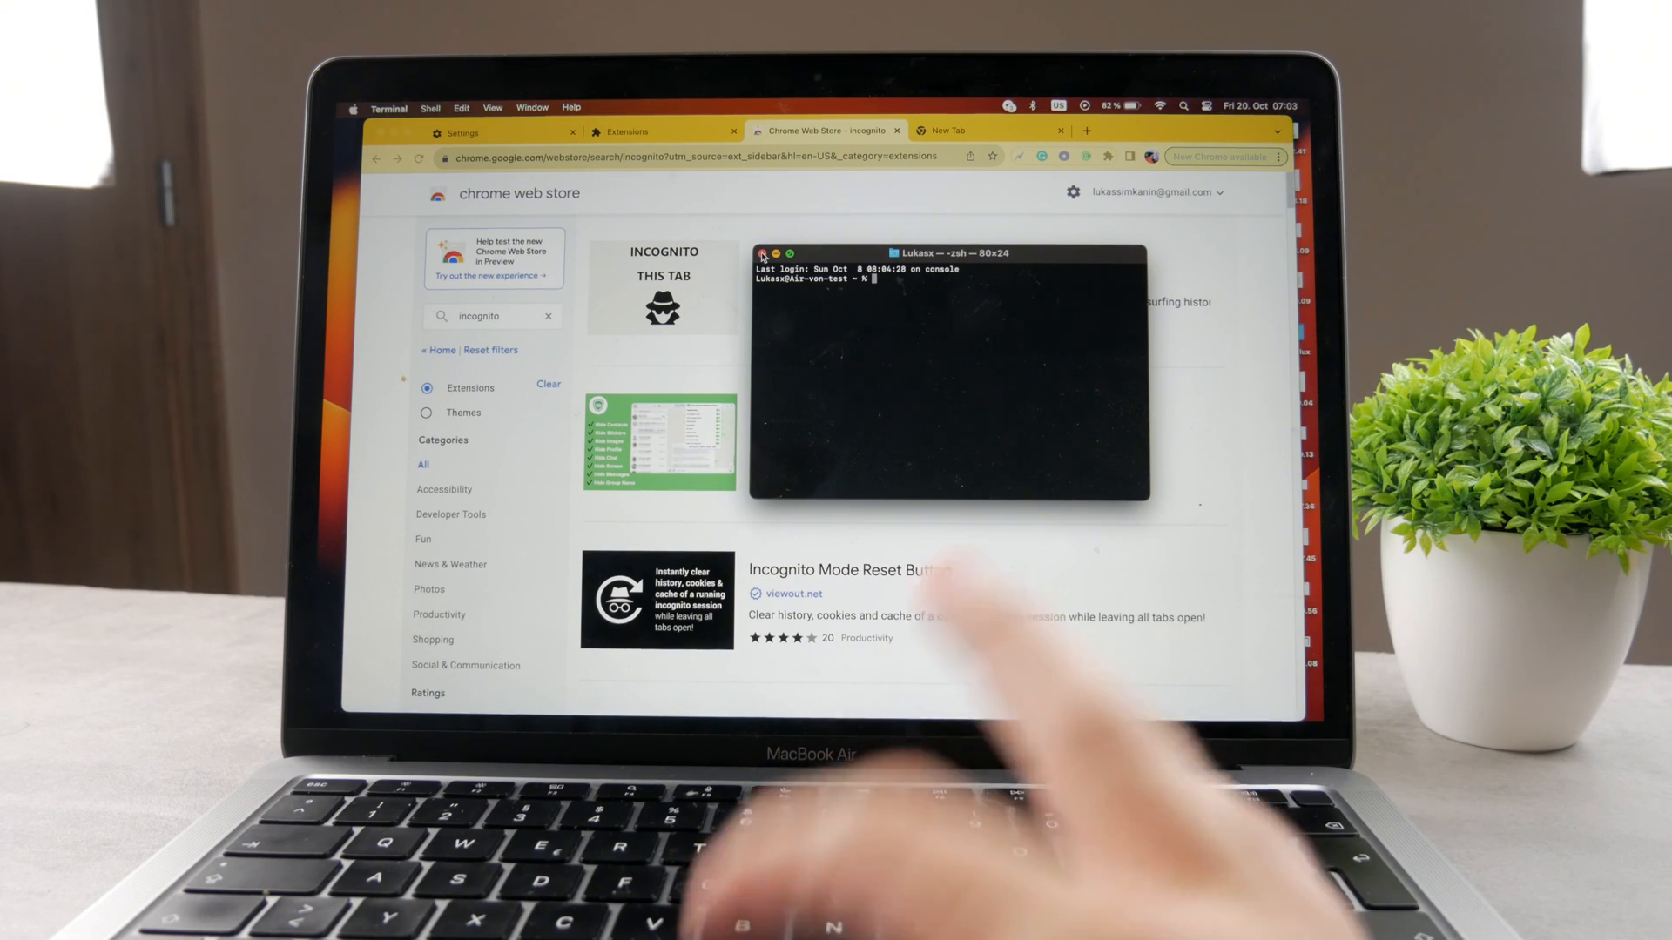
pyautogui.click(761, 254)
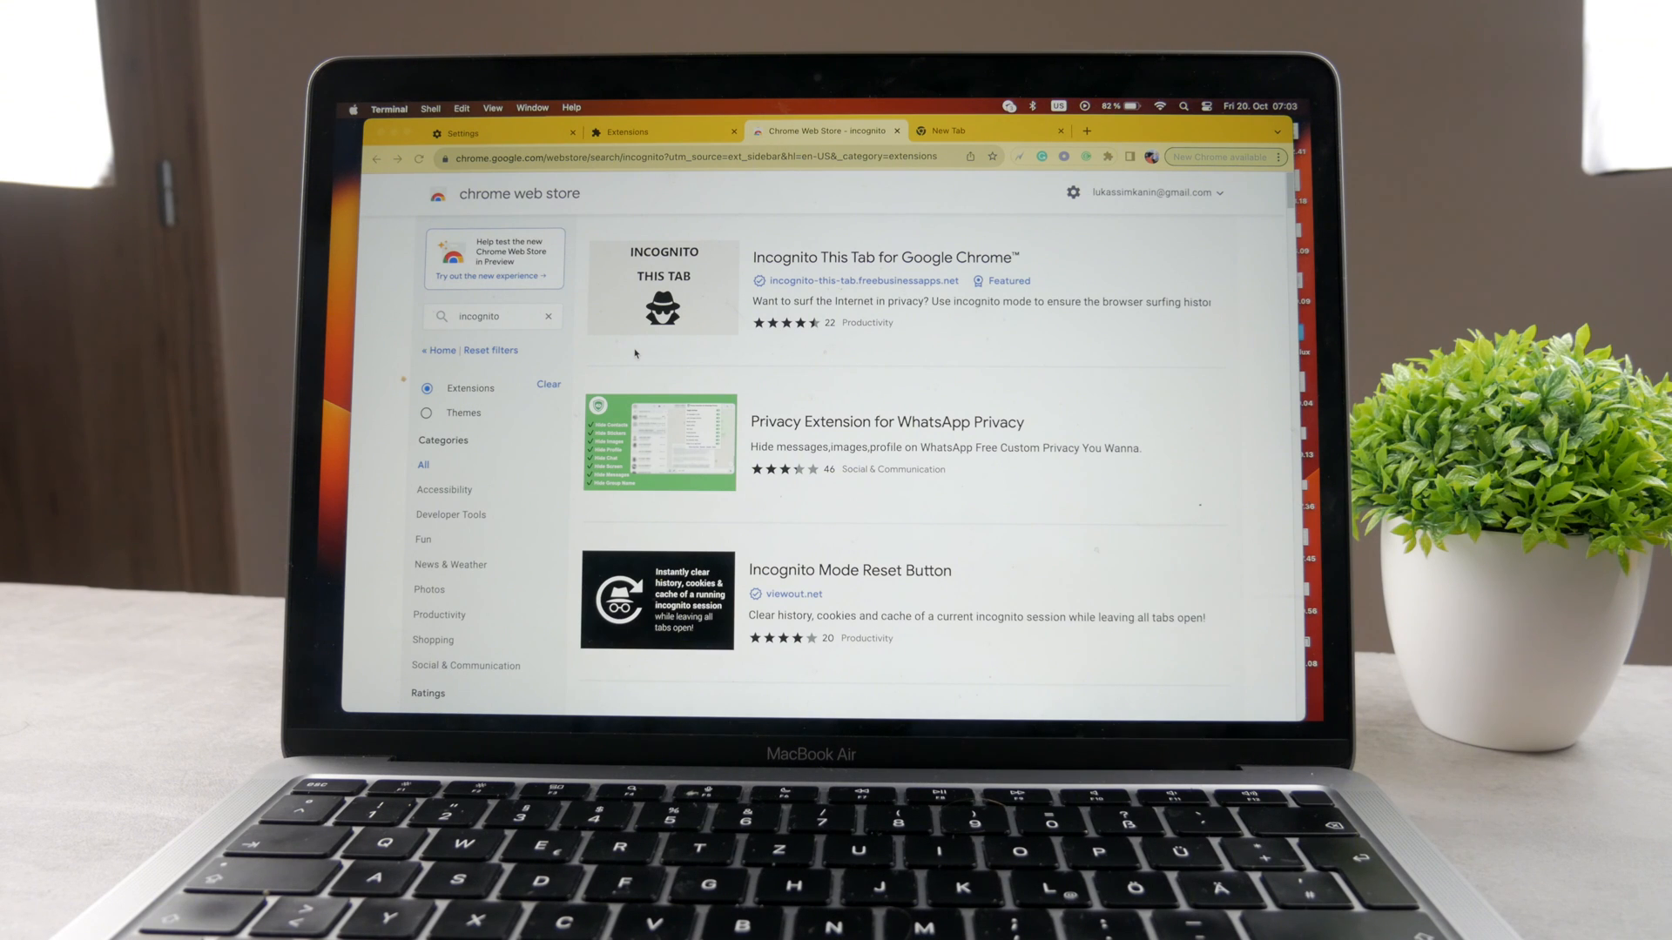
# Switch to the Extensions tab, then to the New Tab showing Google search.
pyautogui.click(651, 131)
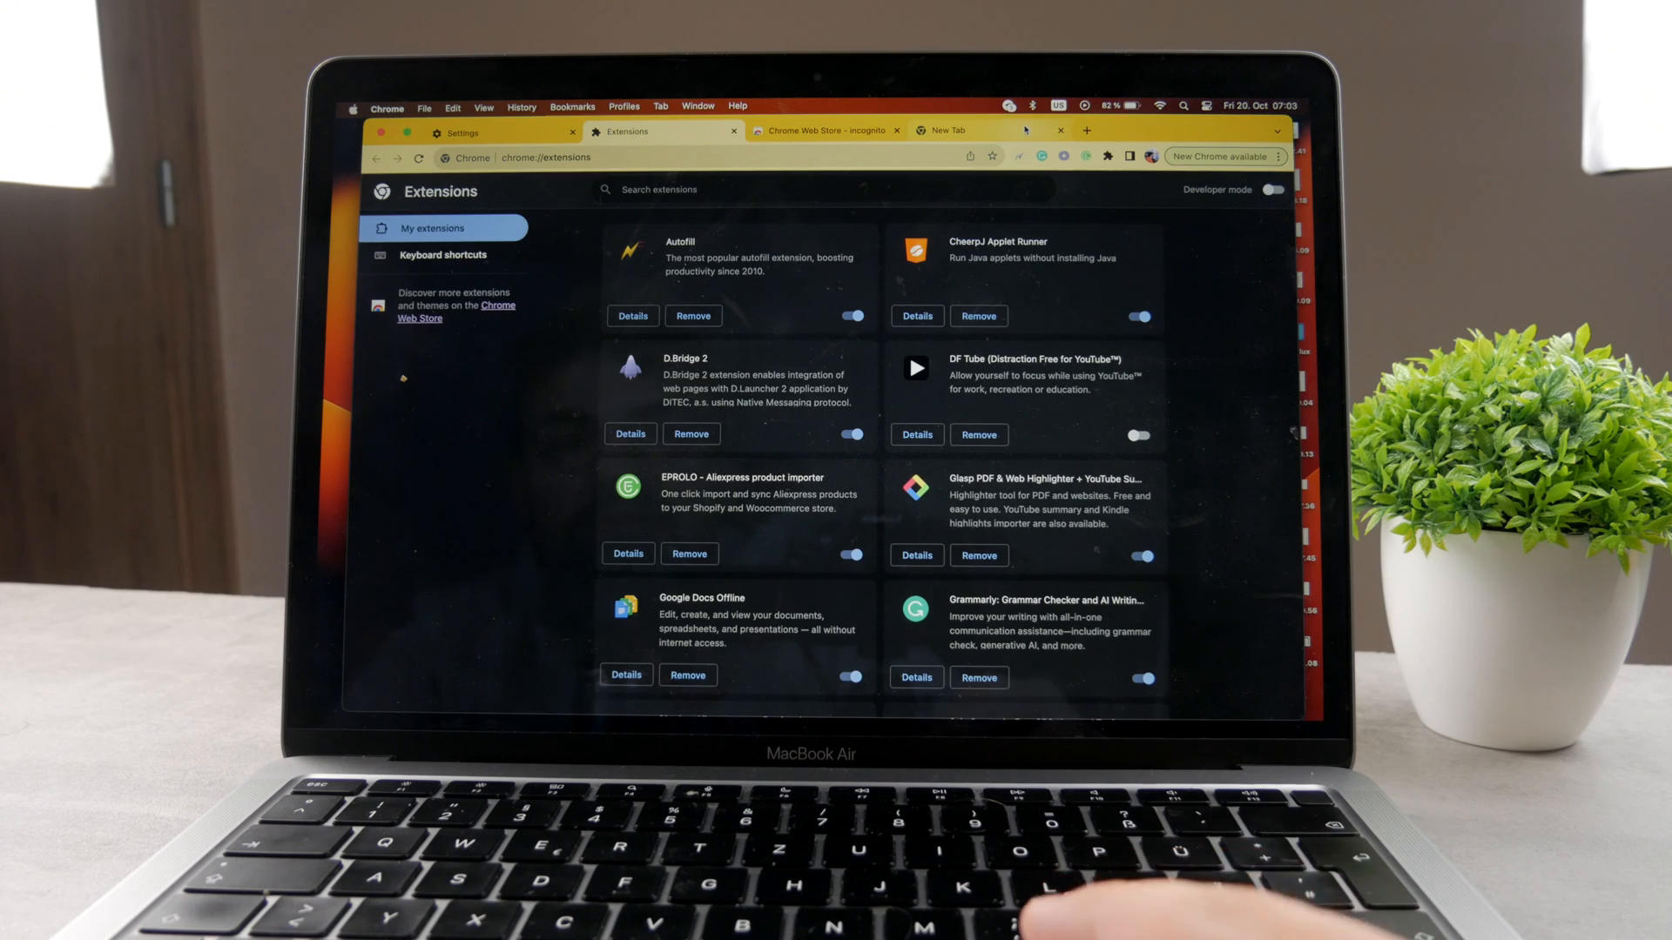
pyautogui.click(952, 129)
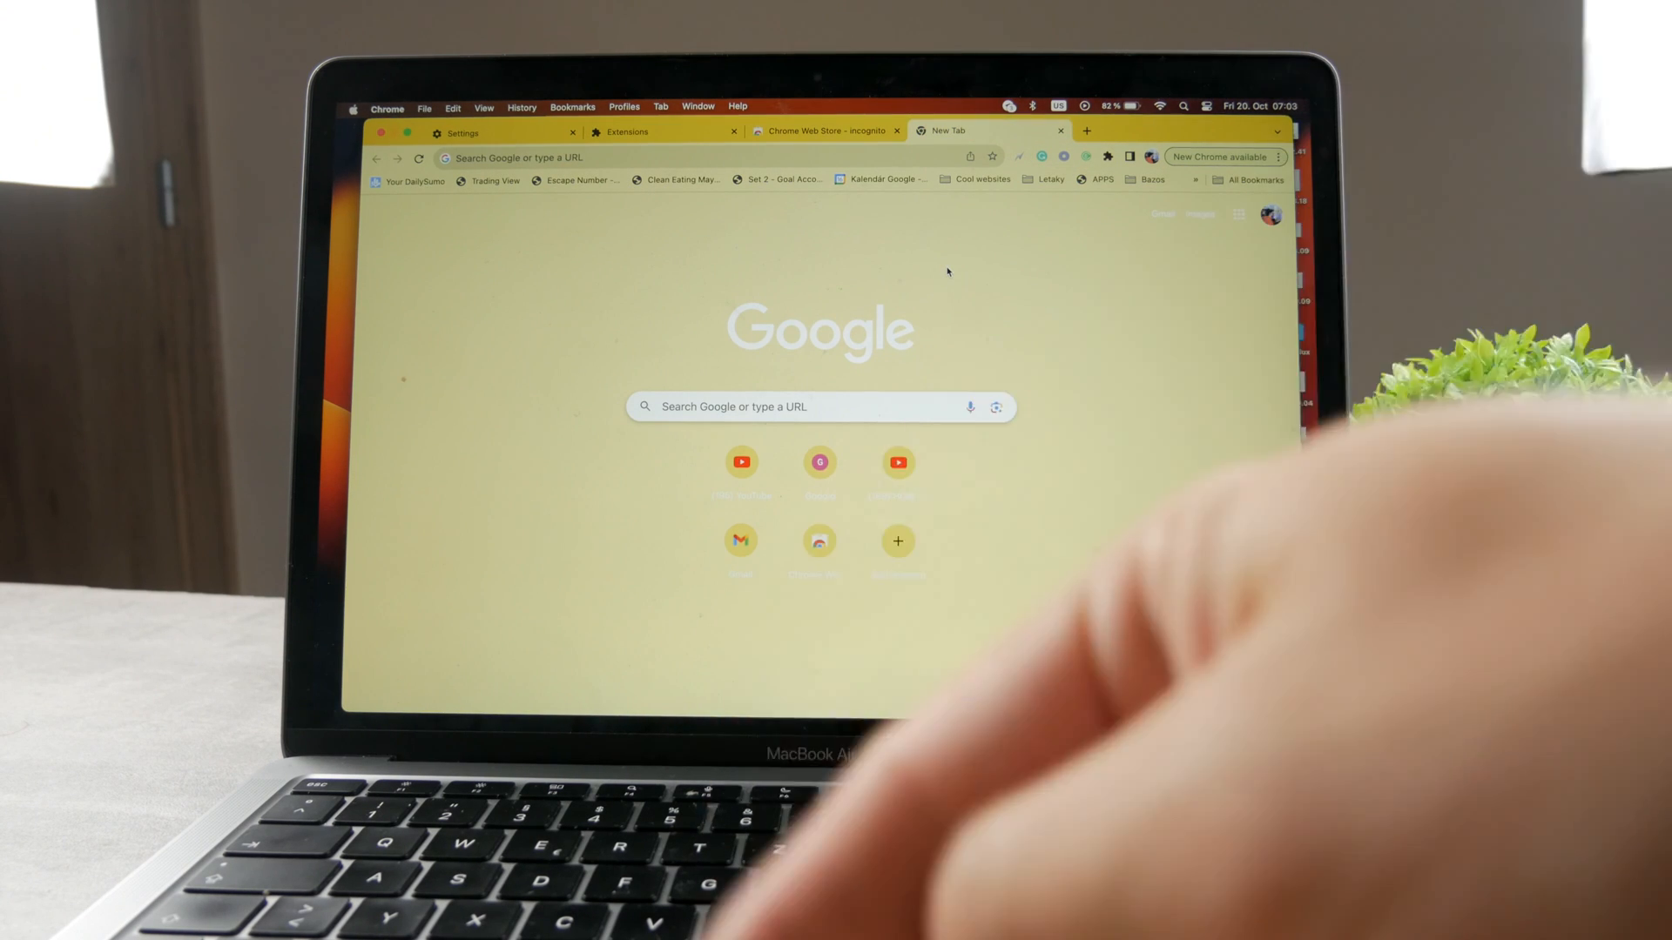